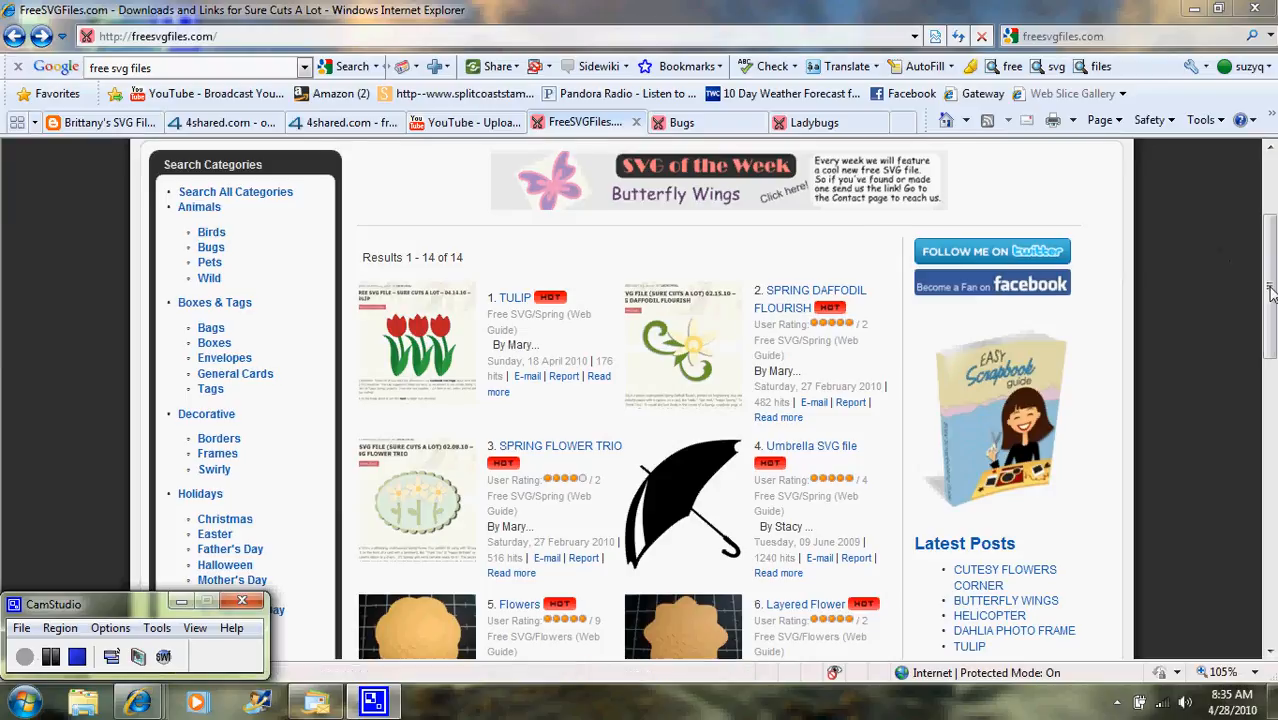
Step: Switch to the Bugs tab and browse its 13 results, including Ladybugs
{"action": "scroll", "scroll_direction": "down", "scroll_amount": 3}
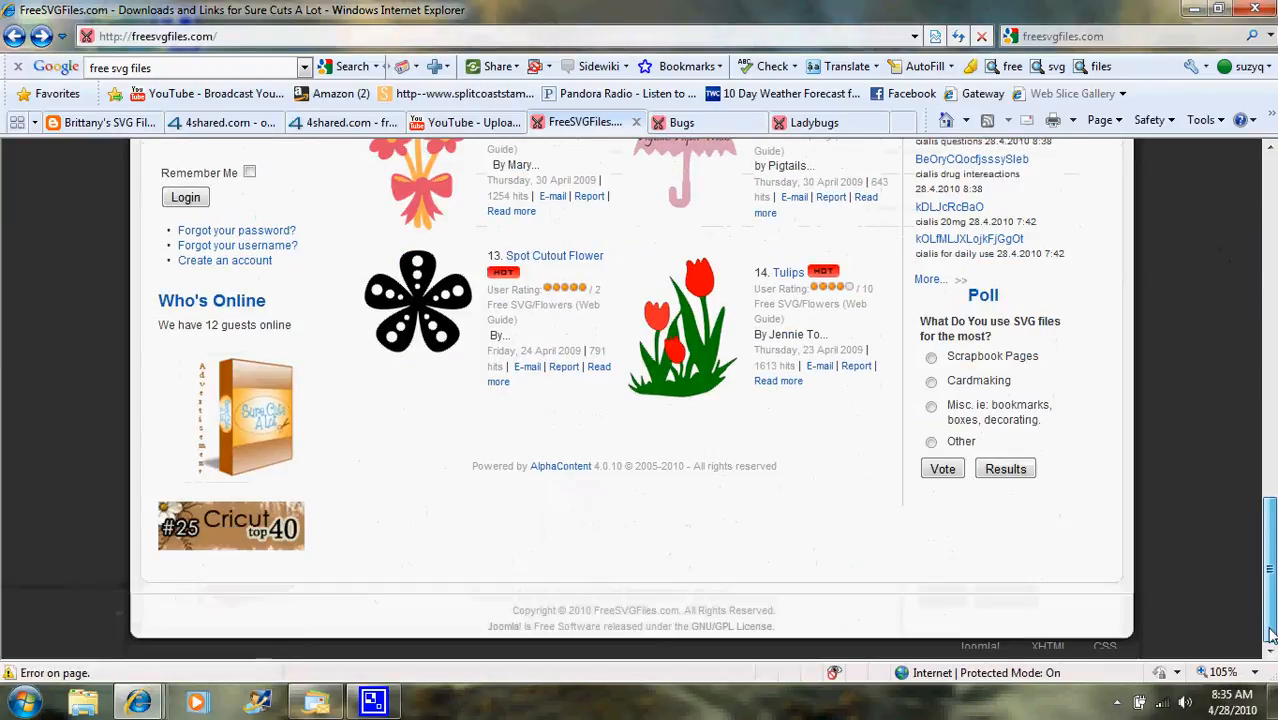
{"action": "scroll", "scroll_direction": "up", "scroll_amount": 3}
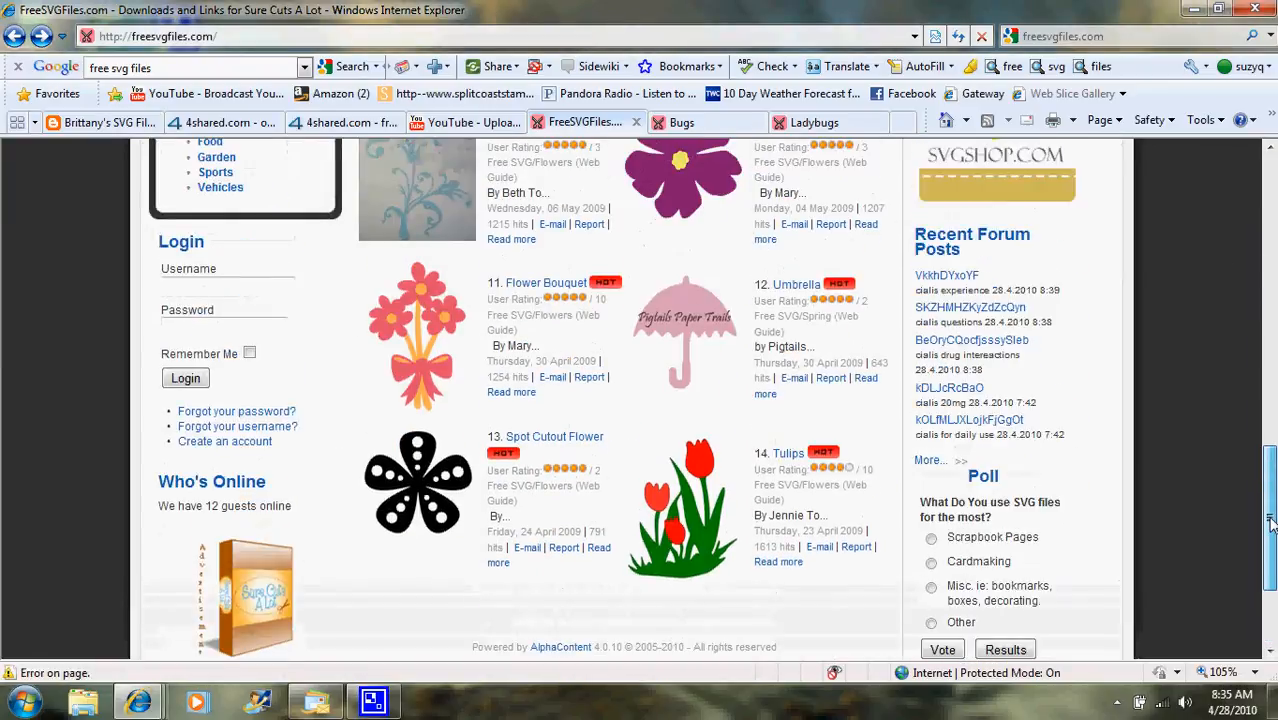
{"action": "scroll", "scroll_direction": "up", "scroll_amount": 3}
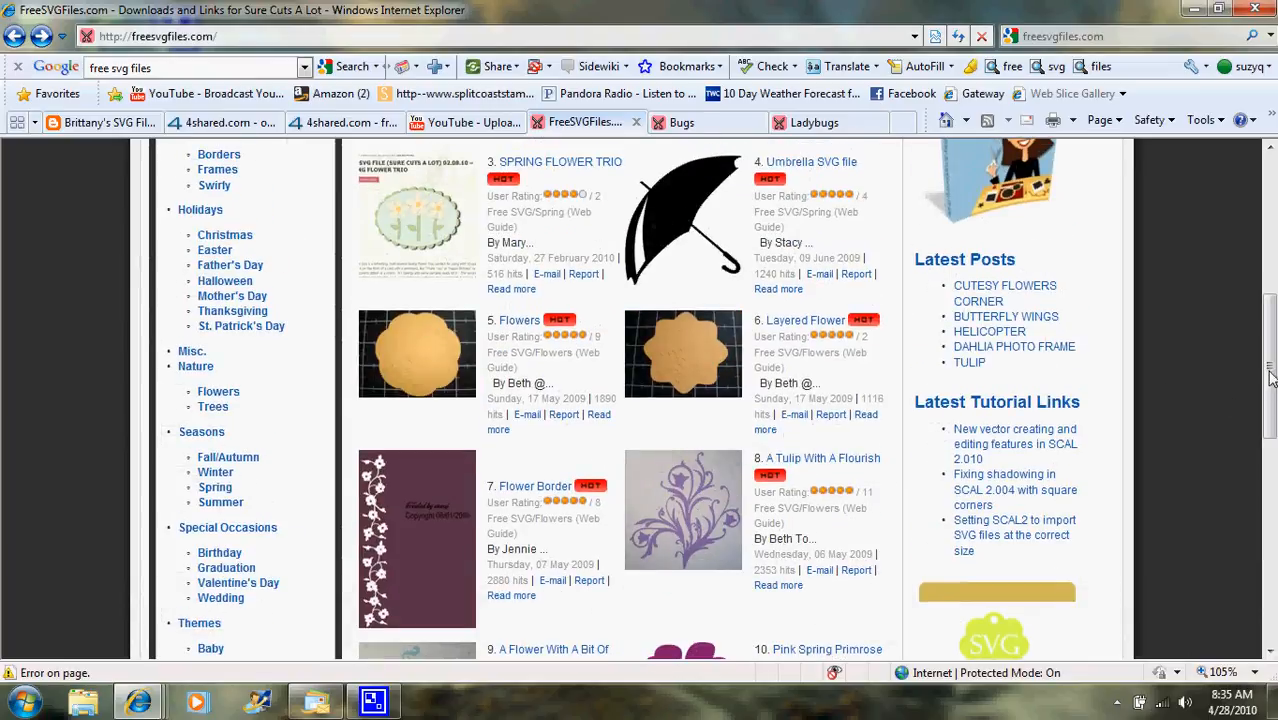
{"action": "scroll", "scroll_direction": "up", "scroll_amount": 3}
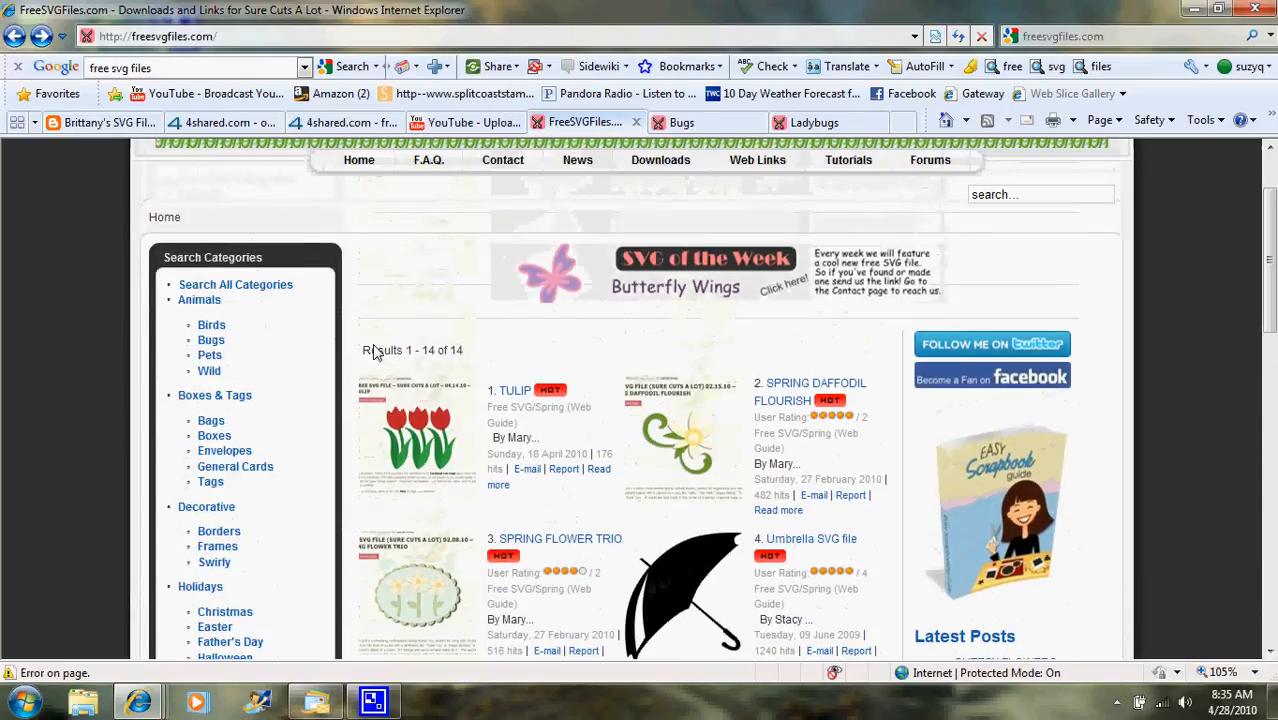
{"action": "mouse_move", "coordinate": [414, 326]}
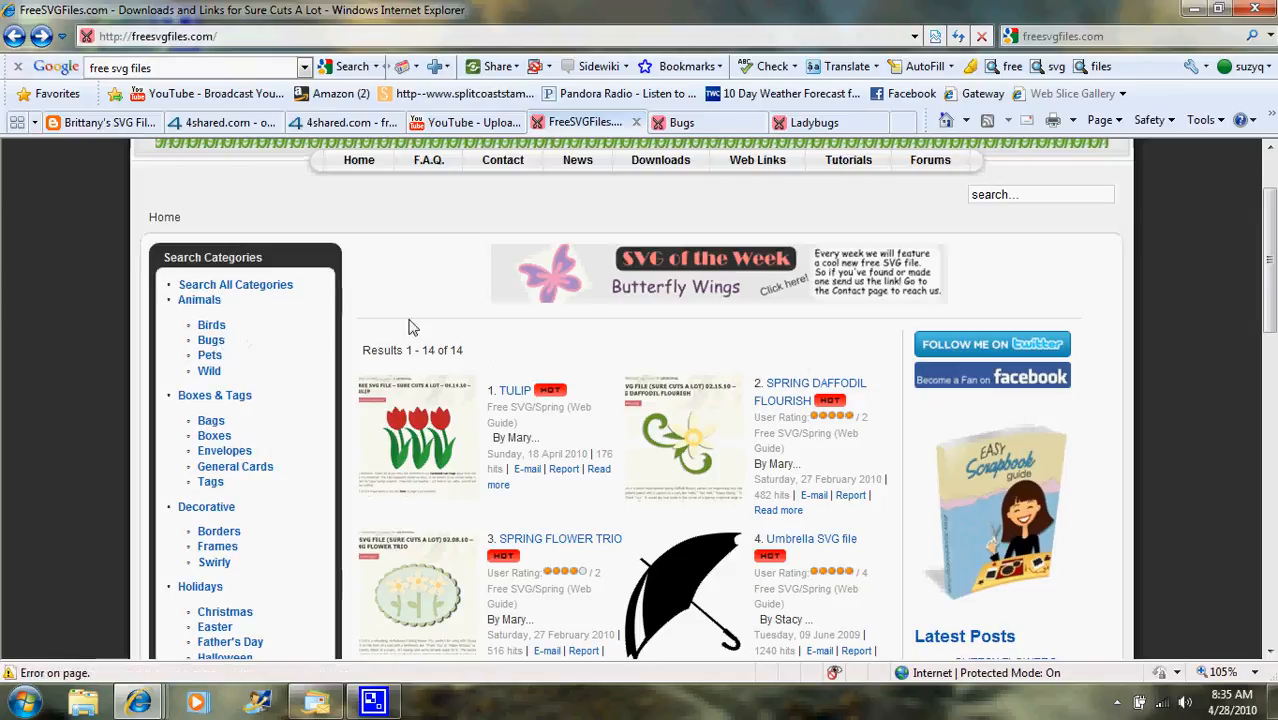
{"action": "left_click", "coordinate": [682, 122]}
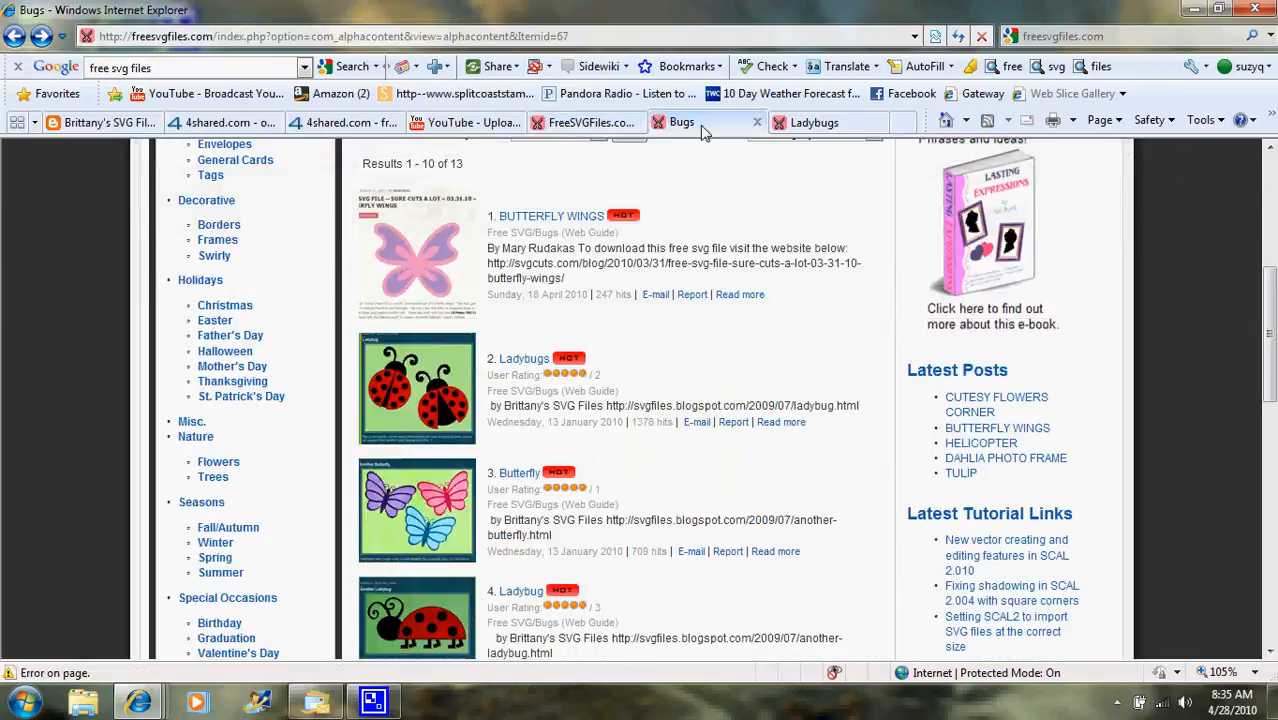
{"action": "mouse_move", "coordinate": [943, 227]}
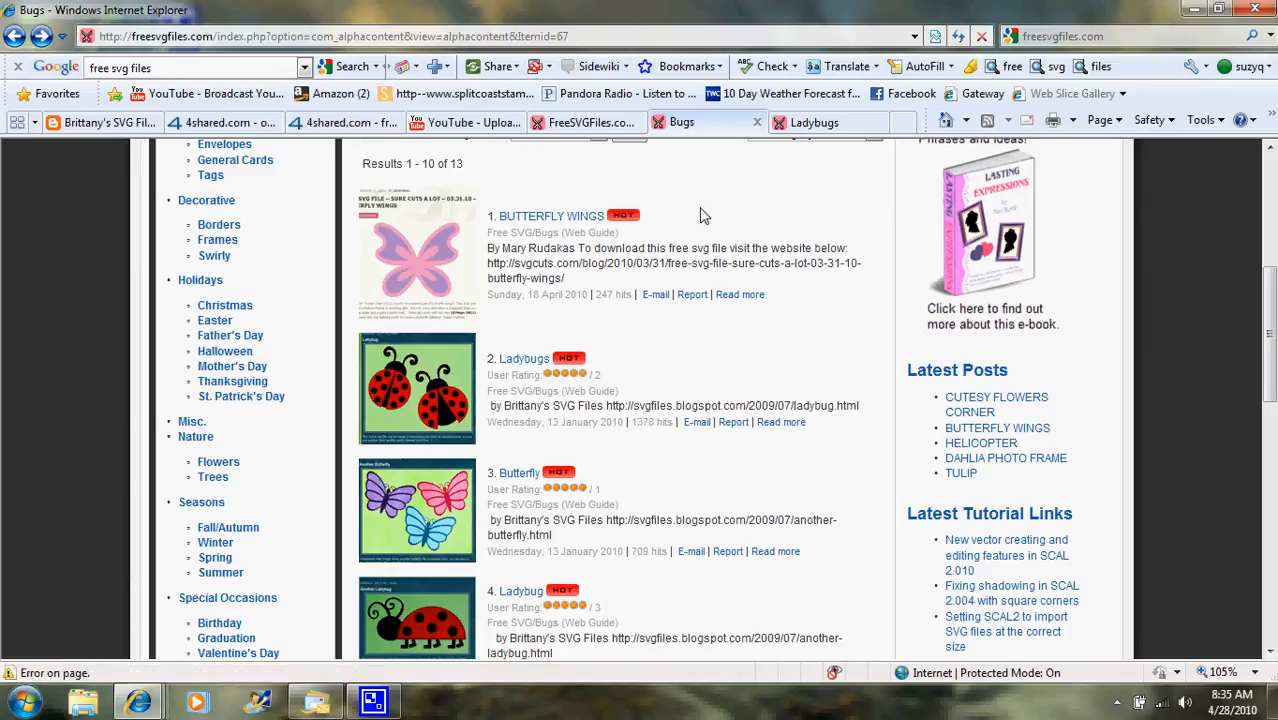
{"action": "mouse_move", "coordinate": [447, 258]}
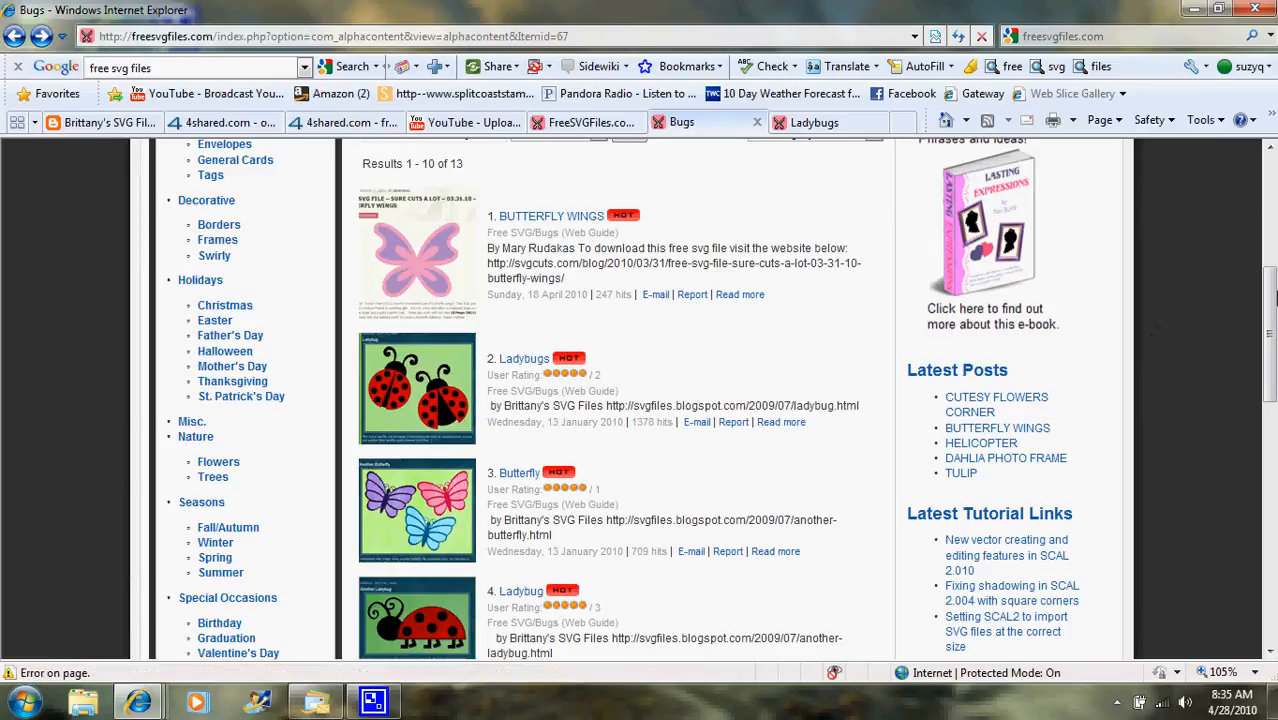
{"action": "scroll", "scroll_direction": "down", "scroll_amount": 3}
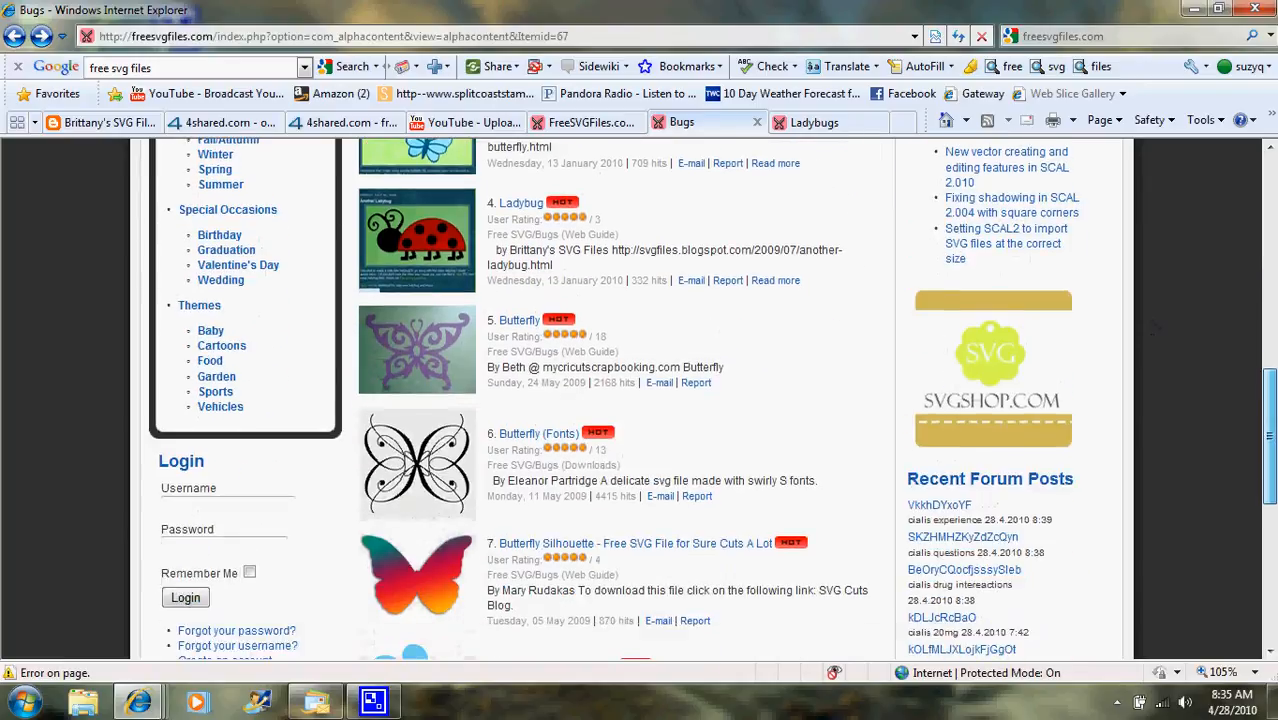
{"action": "scroll", "scroll_direction": "down", "scroll_amount": 3}
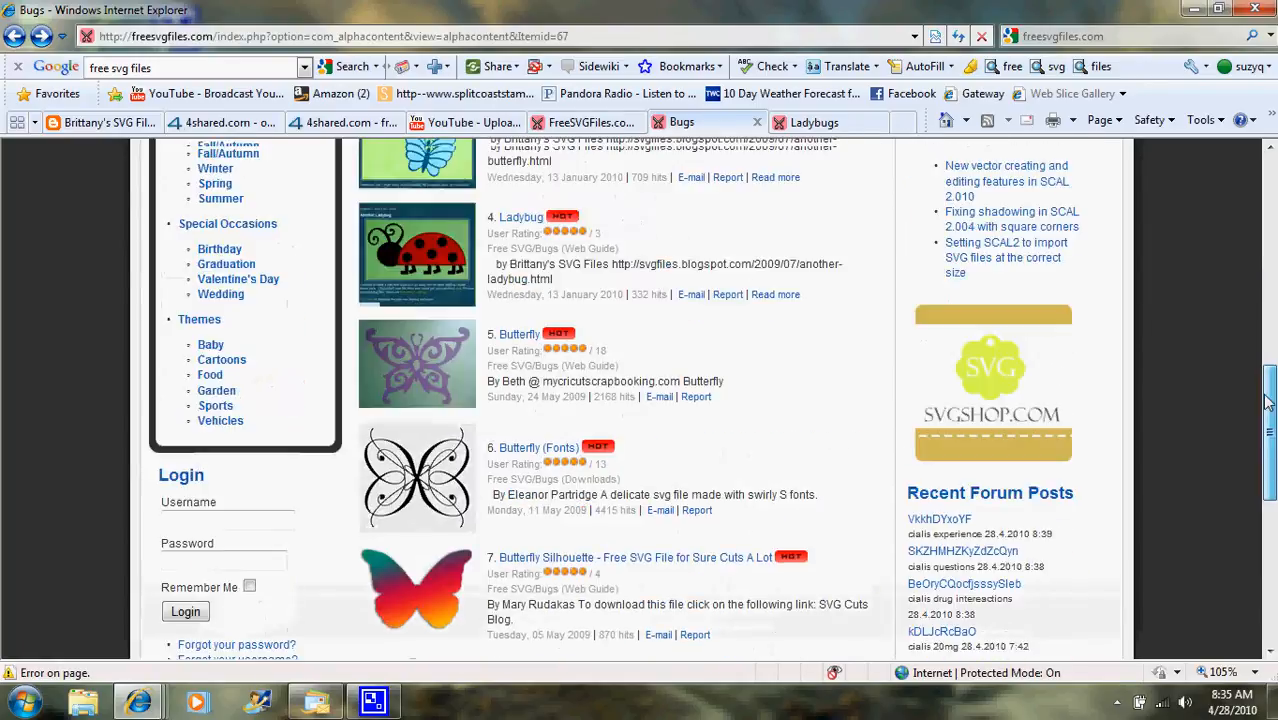
{"action": "scroll", "scroll_direction": "up", "scroll_amount": 3}
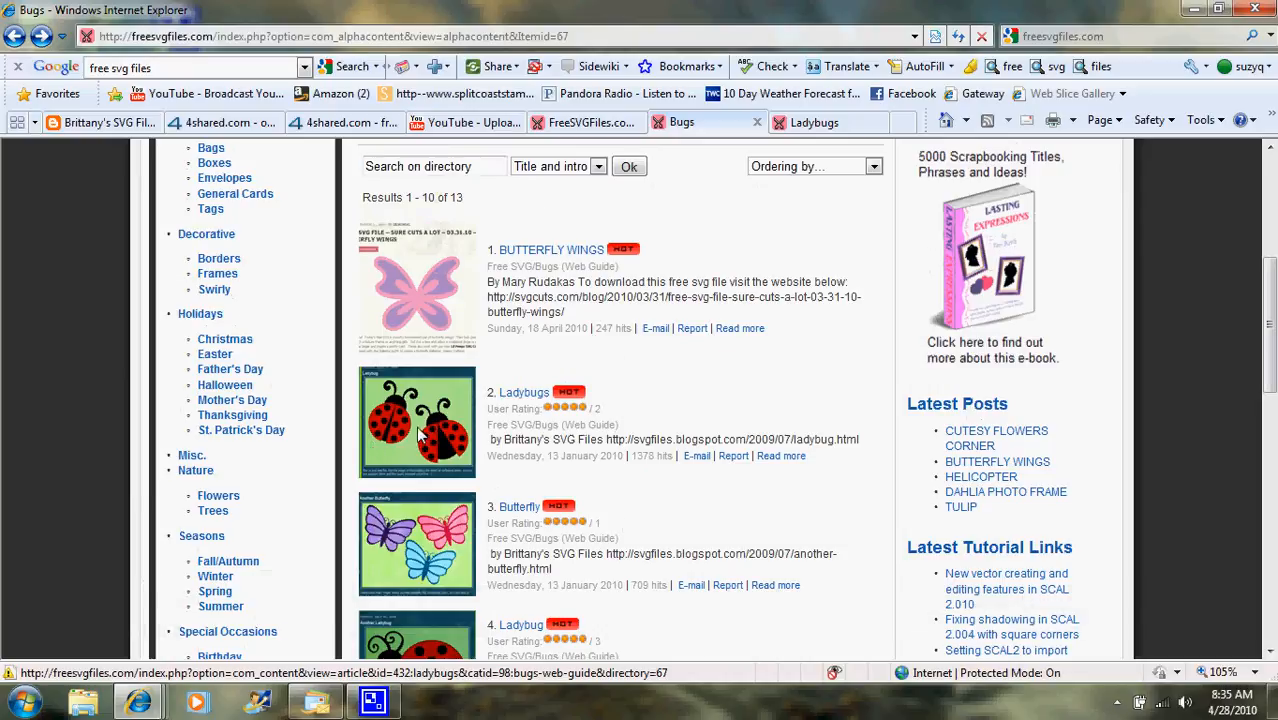
Step: Open the Ladybugs entry and follow its svgfiles.blogspot.com source link to Brittany's post
{"action": "left_click", "coordinate": [524, 392]}
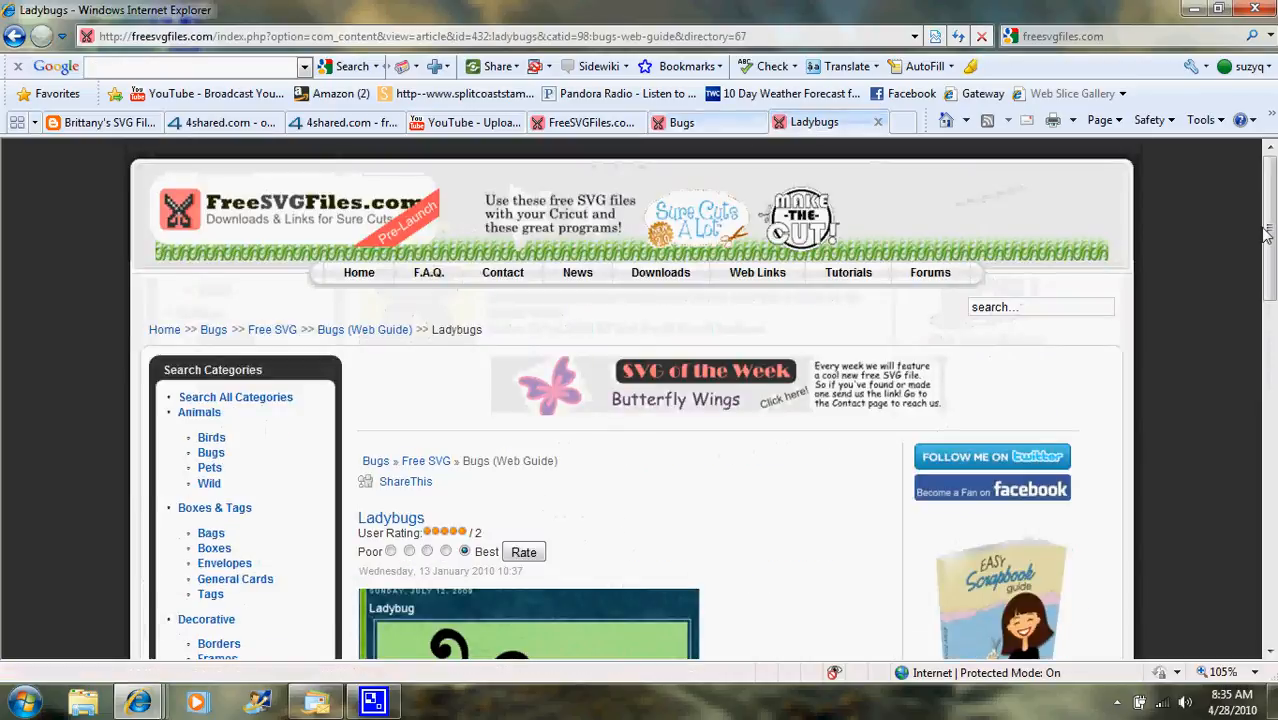
{"action": "scroll", "scroll_direction": "down", "scroll_amount": 3}
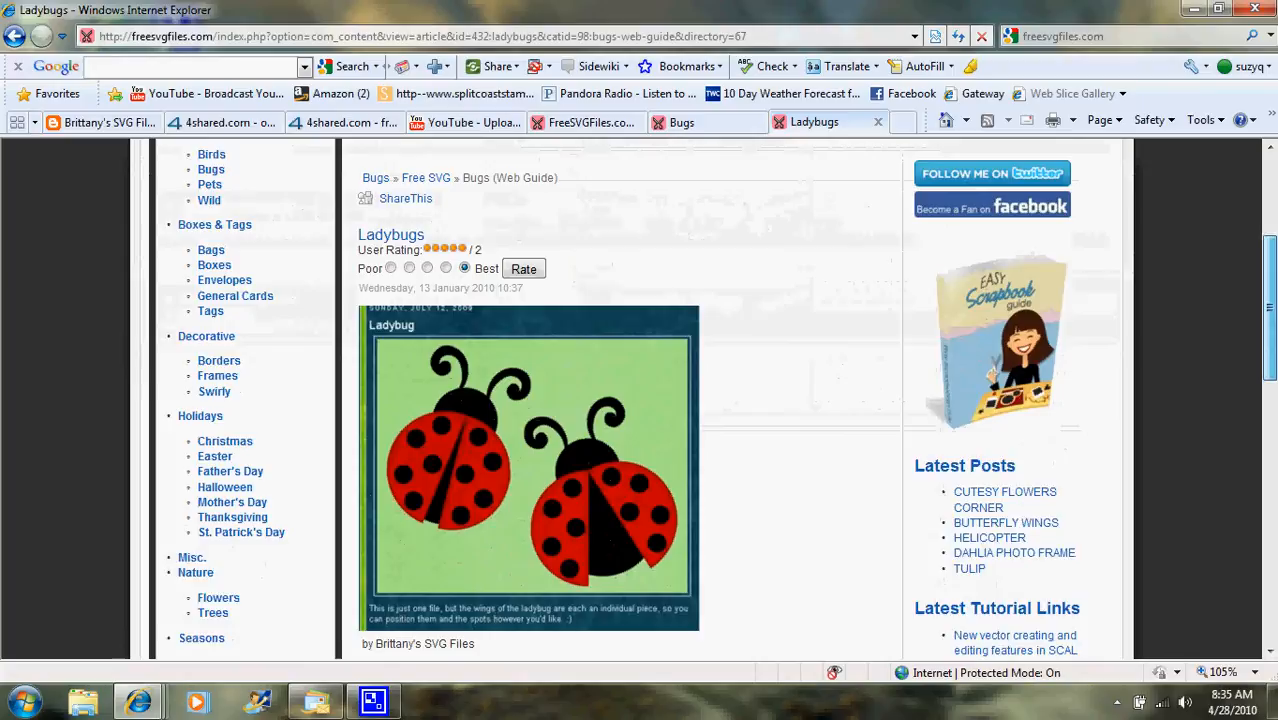
{"action": "scroll", "scroll_direction": "down", "scroll_amount": 3}
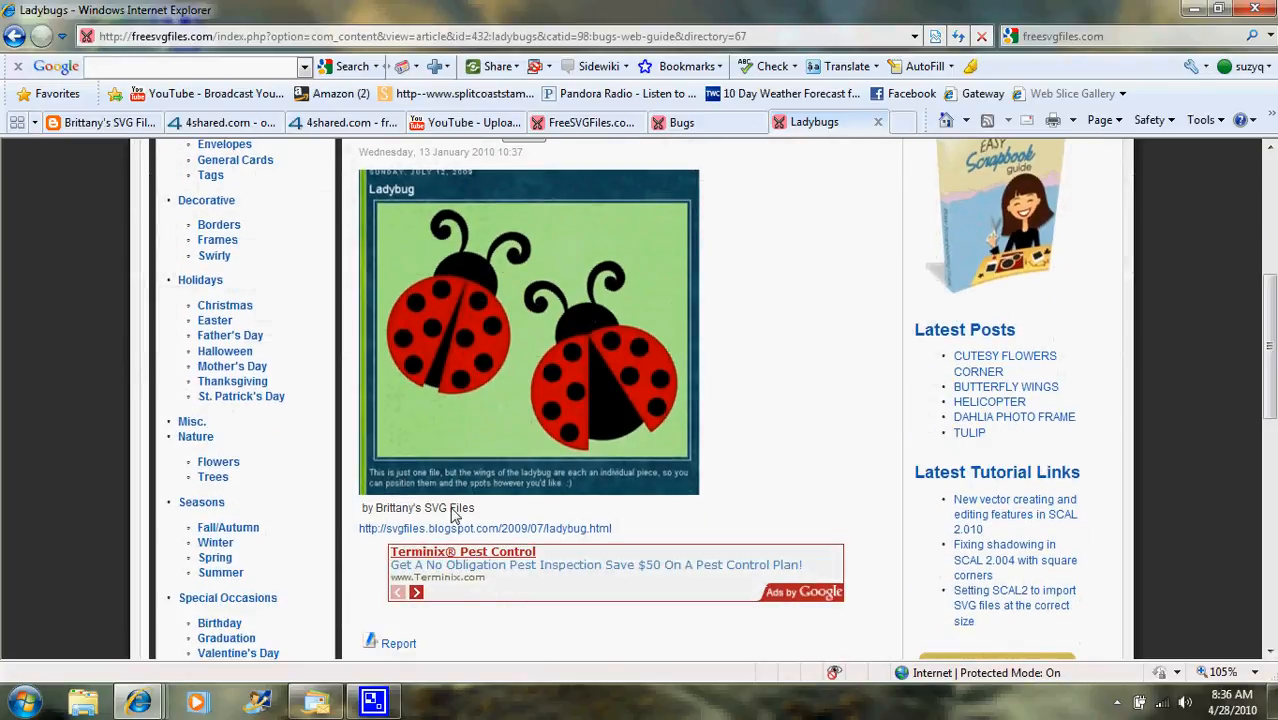
{"action": "mouse_move", "coordinate": [485, 528]}
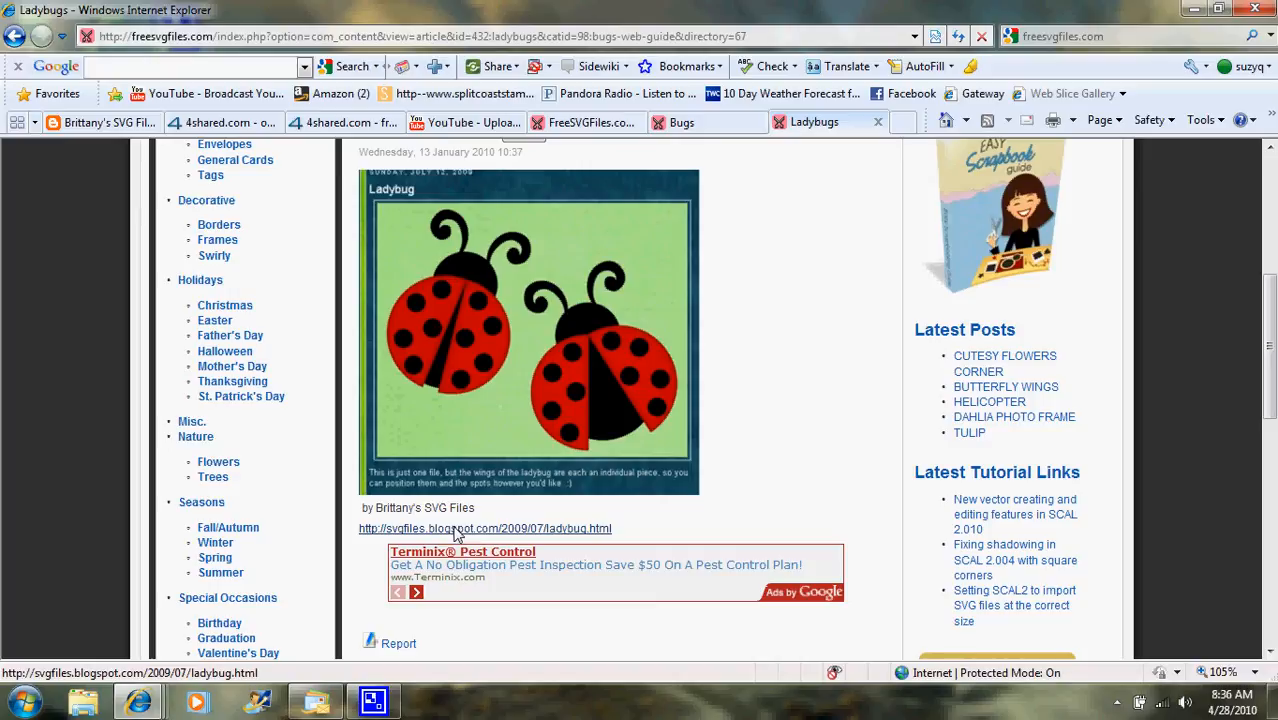
{"action": "mouse_move", "coordinate": [448, 538]}
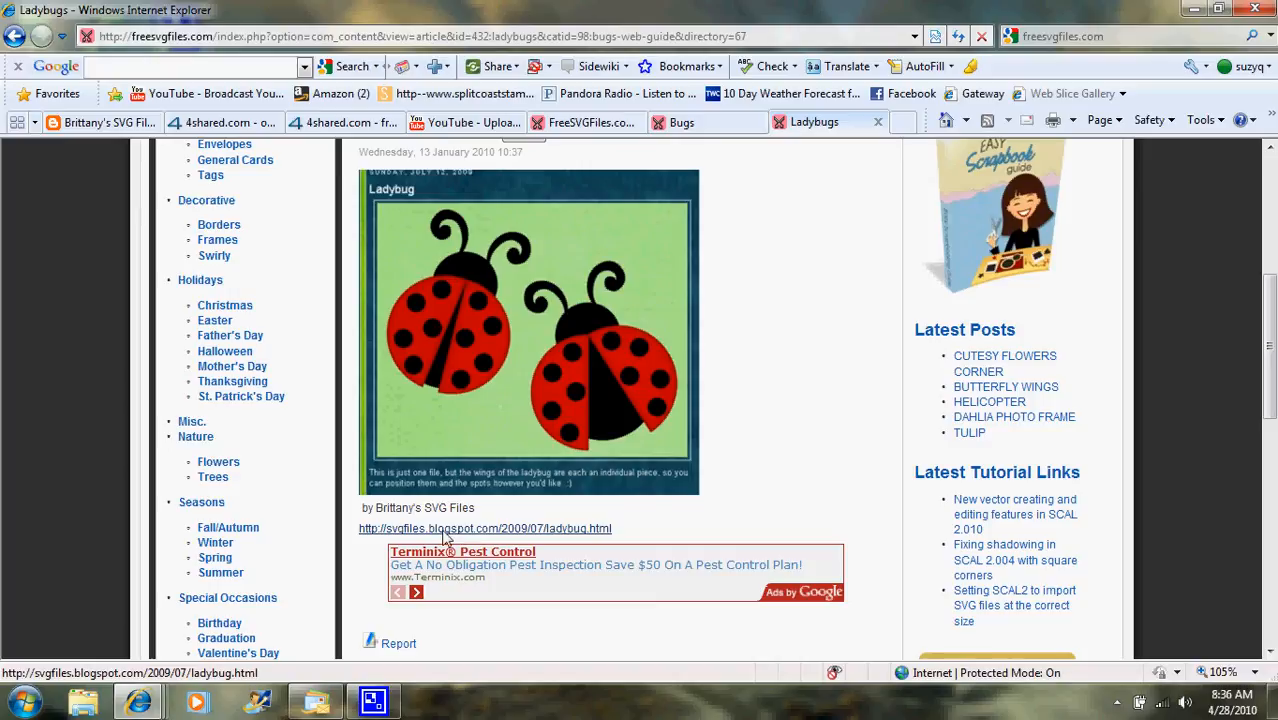
{"action": "left_click", "coordinate": [485, 528]}
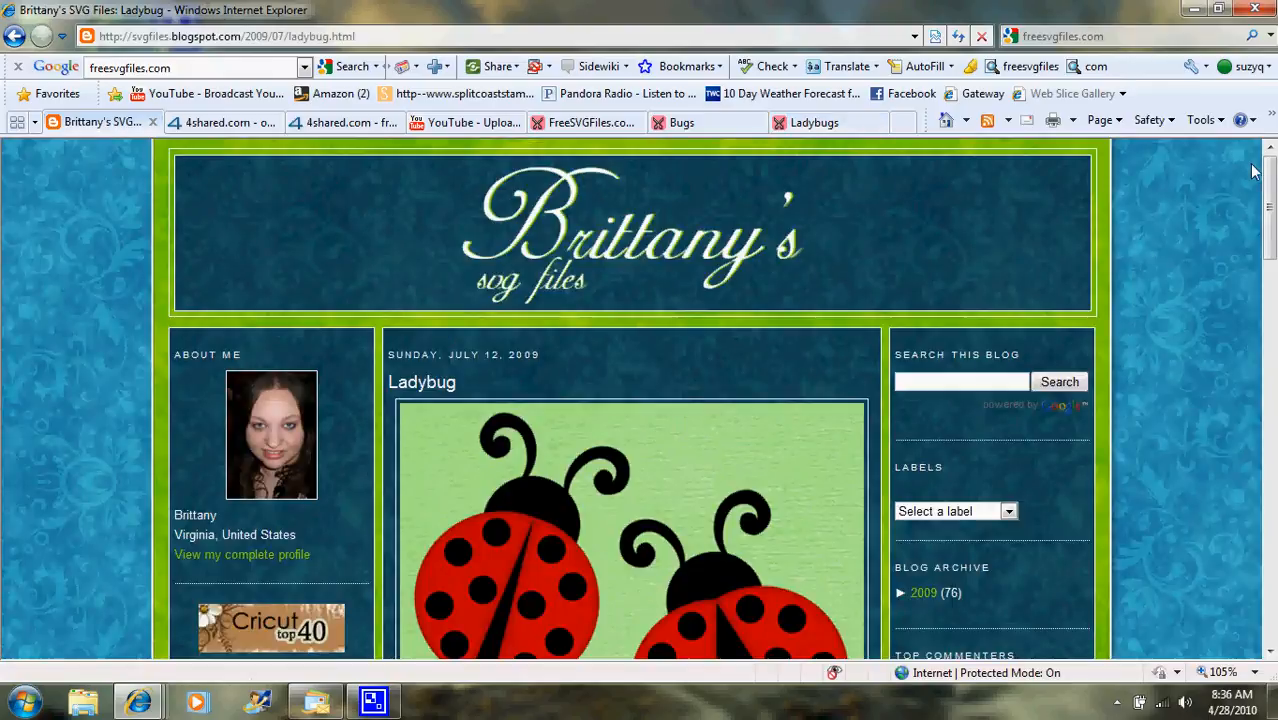
Step: Follow the Ladybug post's 'Click here' link to the Ladybug.svg page on 4shared
{"action": "scroll", "scroll_direction": "down", "scroll_amount": 3}
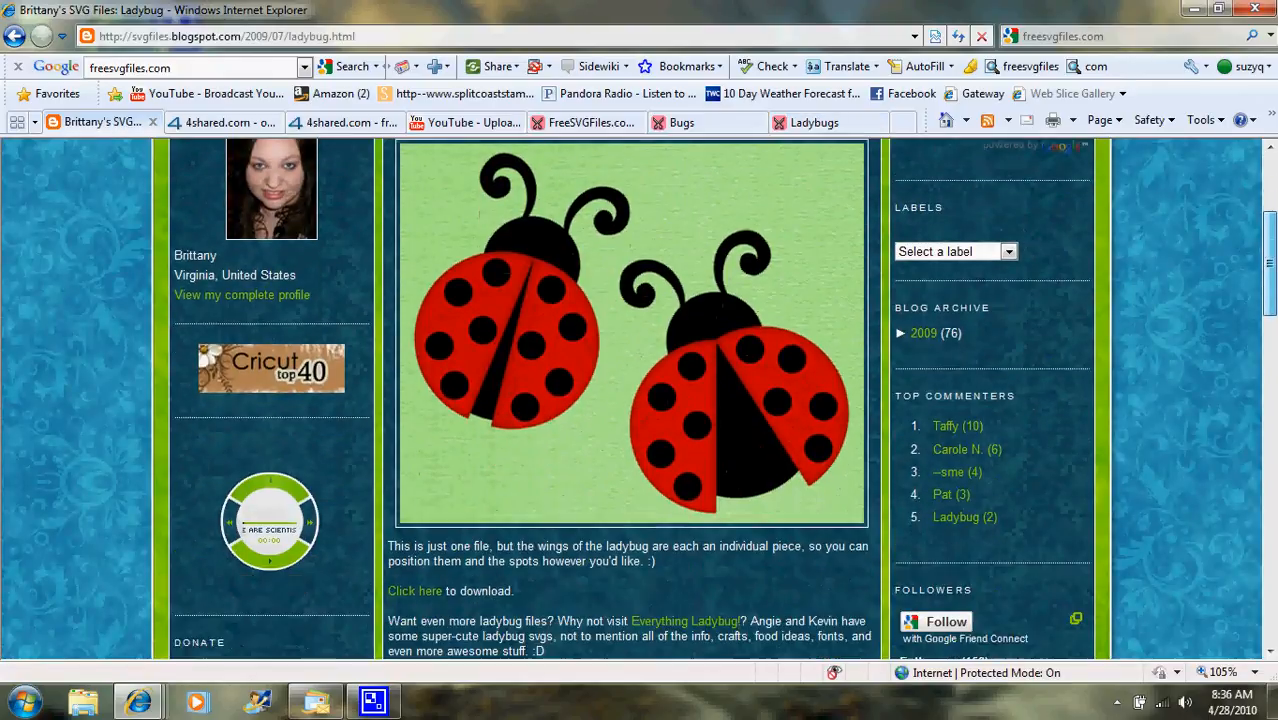
{"action": "scroll", "scroll_direction": "down", "scroll_amount": 3}
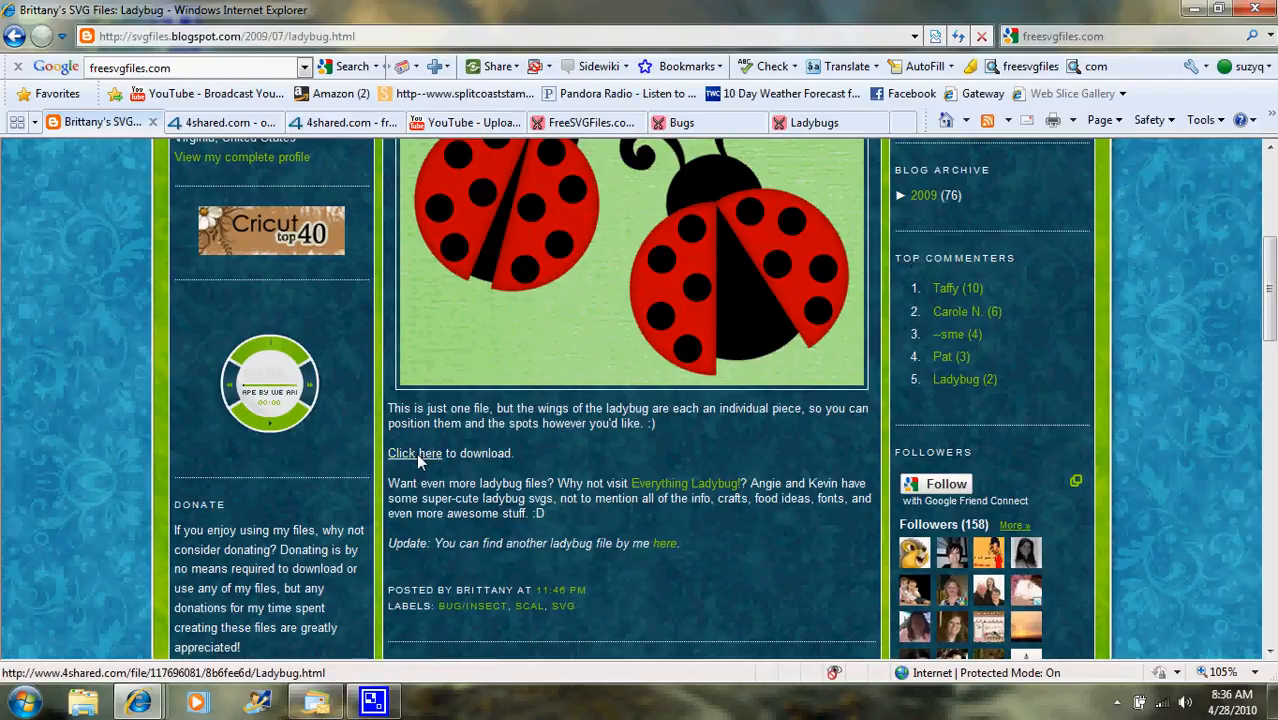
{"action": "left_click", "coordinate": [414, 453]}
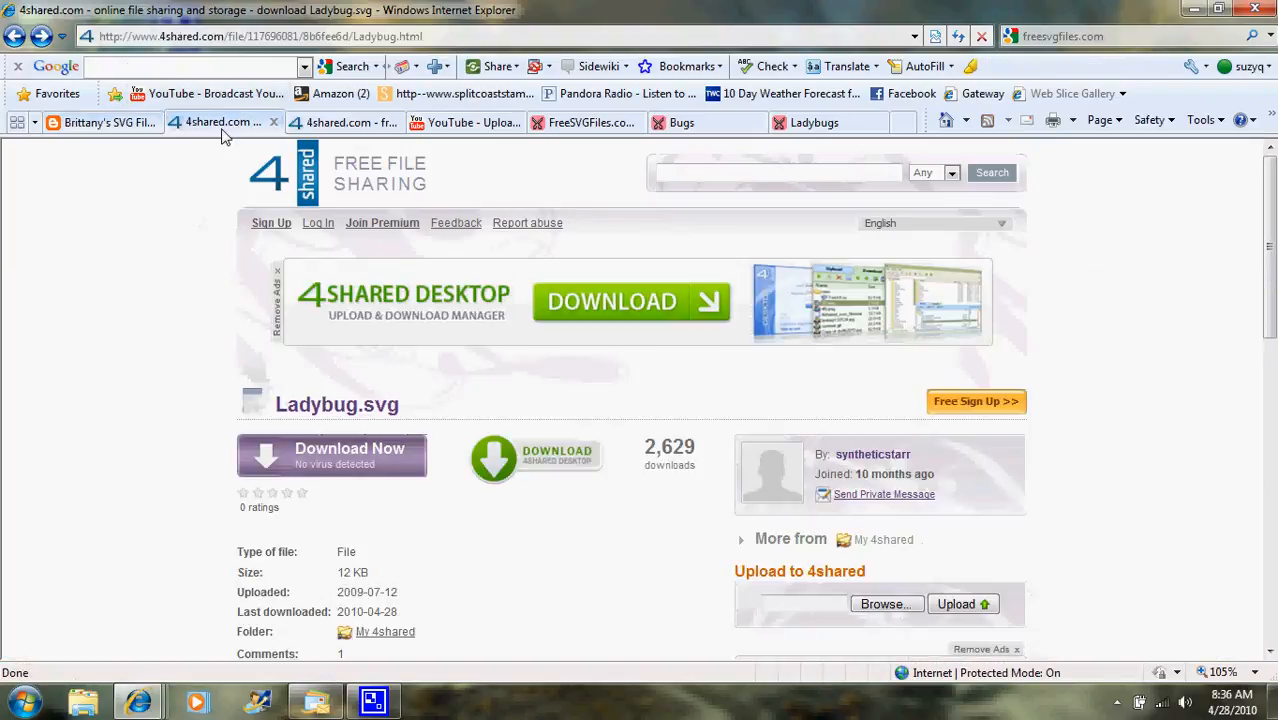
{"action": "mouse_move", "coordinate": [588, 341]}
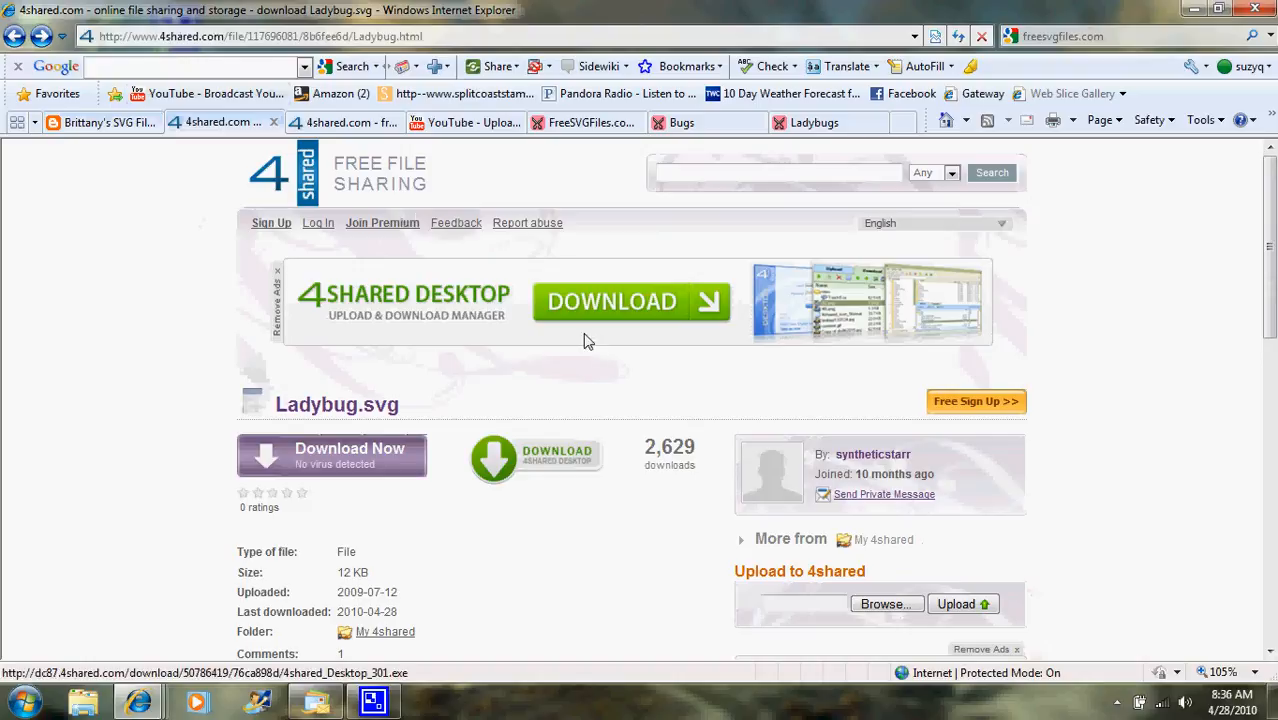
{"action": "mouse_move", "coordinate": [547, 348]}
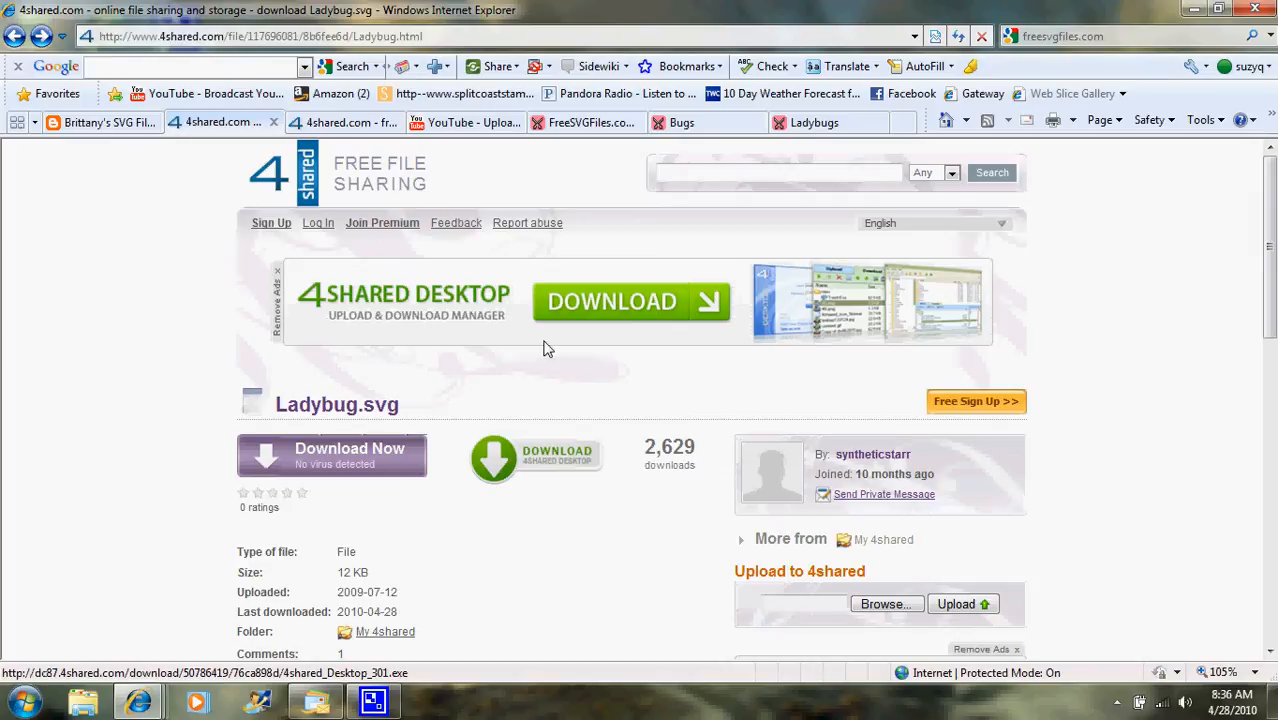
{"action": "mouse_move", "coordinate": [370, 460]}
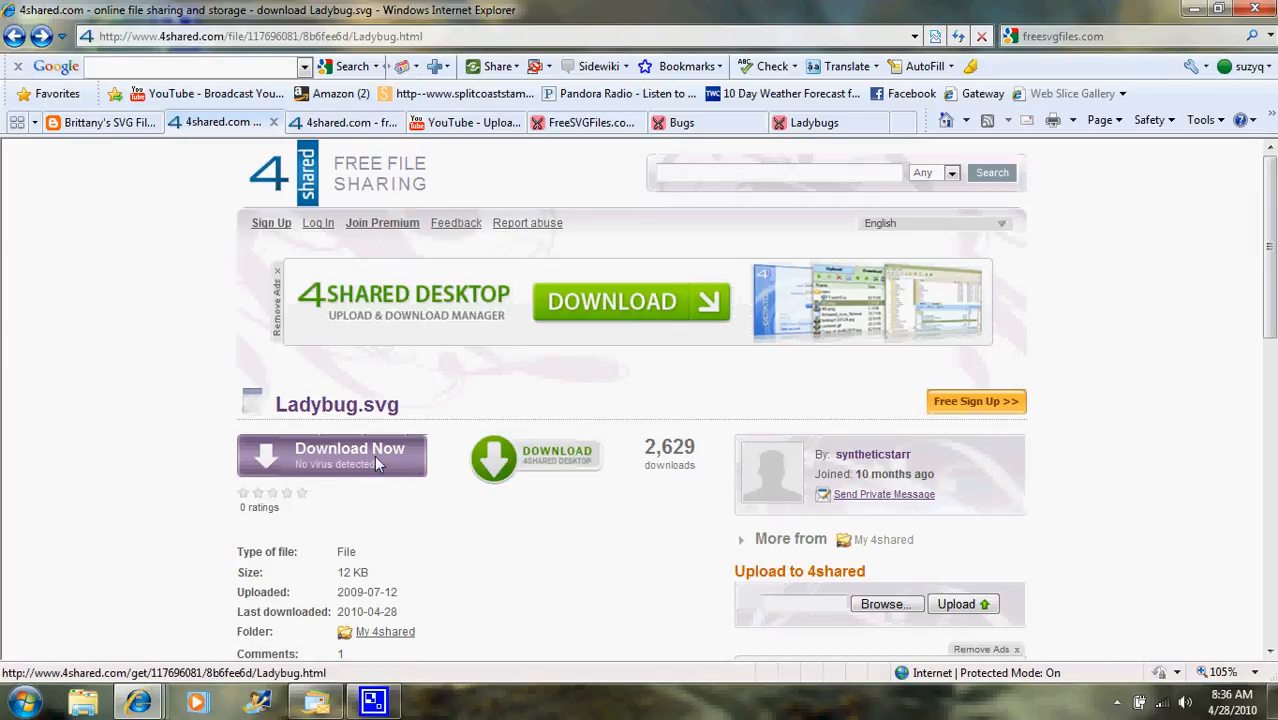
{"action": "mouse_move", "coordinate": [345, 122]}
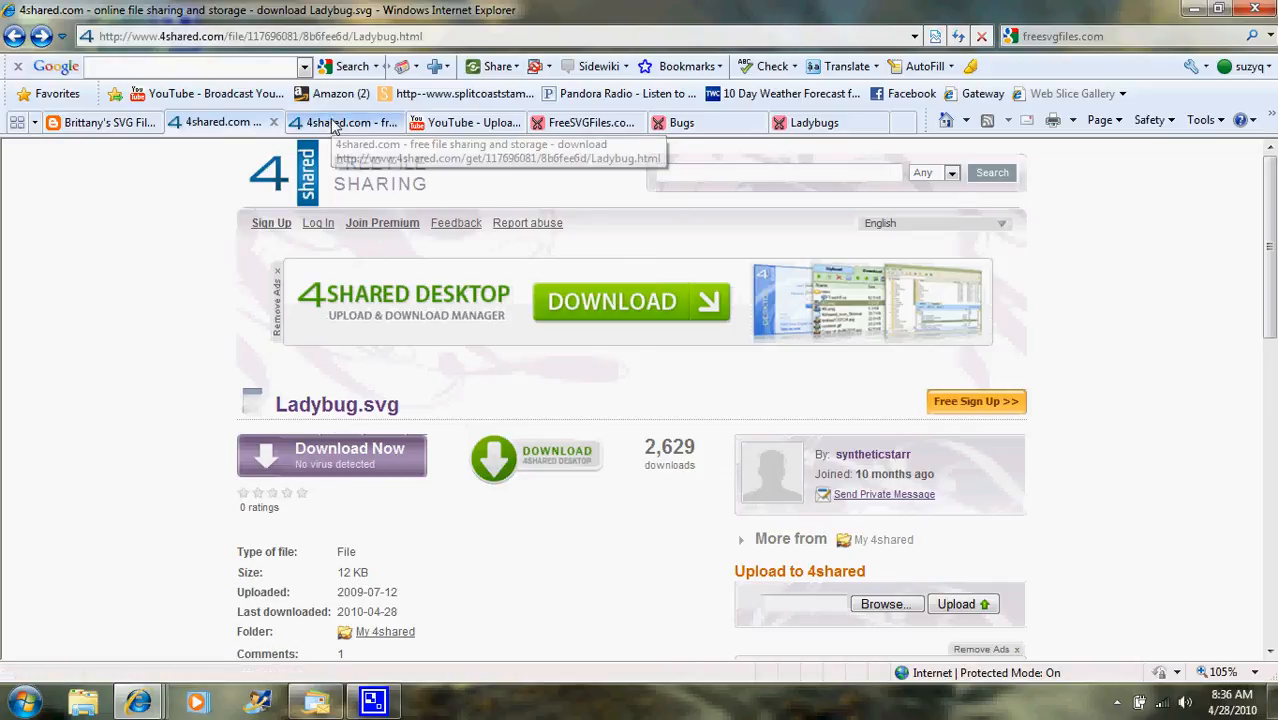
Step: Start the Ladybug.svg download with the purple Download Now button
{"action": "left_click", "coordinate": [332, 455]}
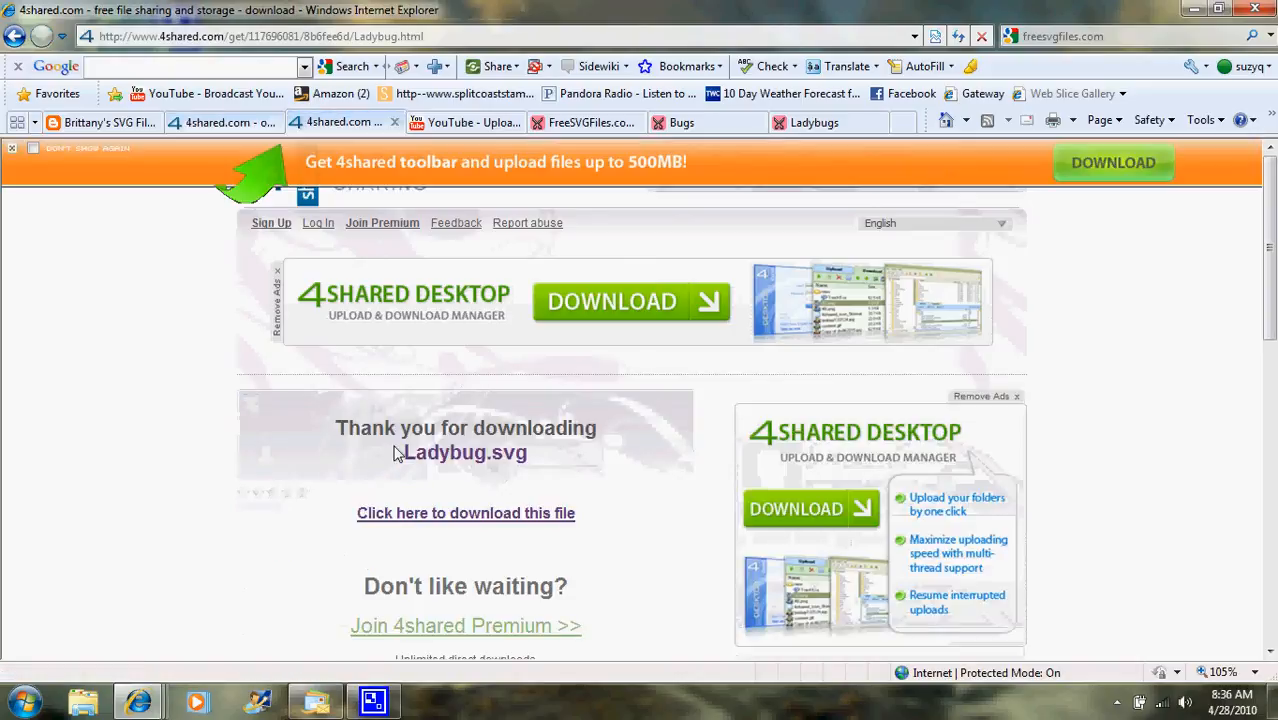
{"action": "mouse_move", "coordinate": [405, 500]}
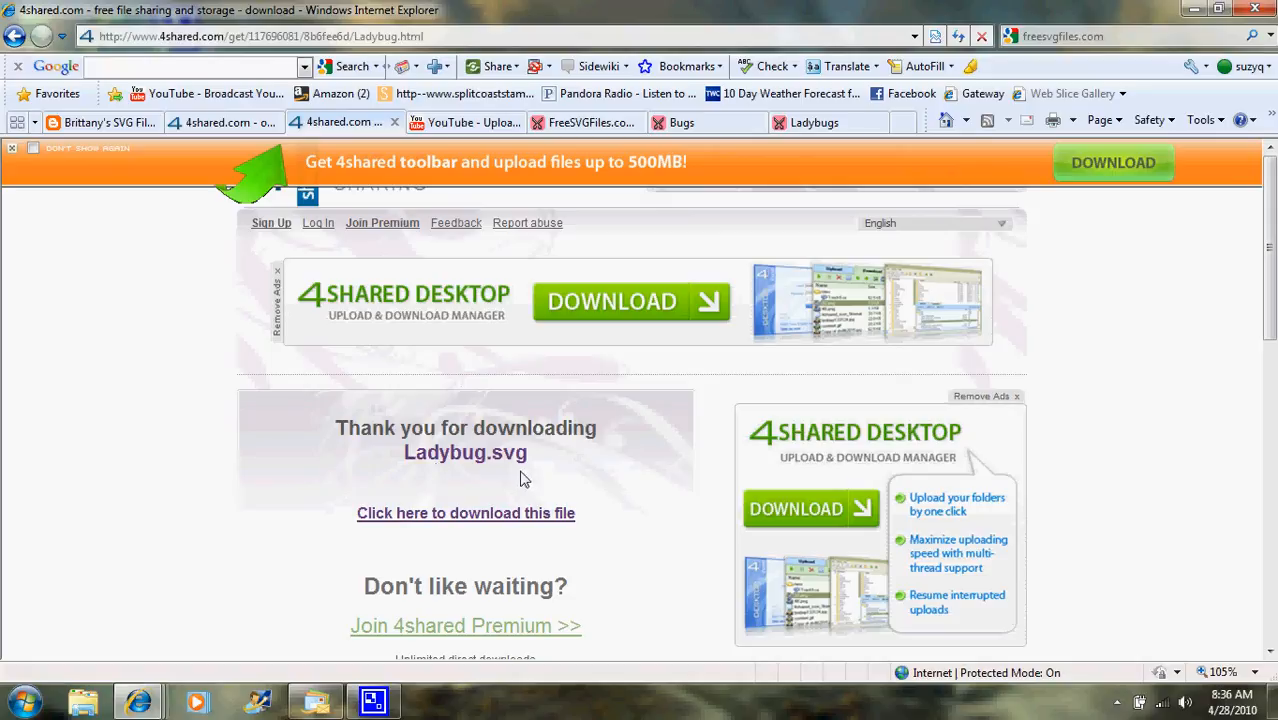
{"action": "mouse_move", "coordinate": [465, 488]}
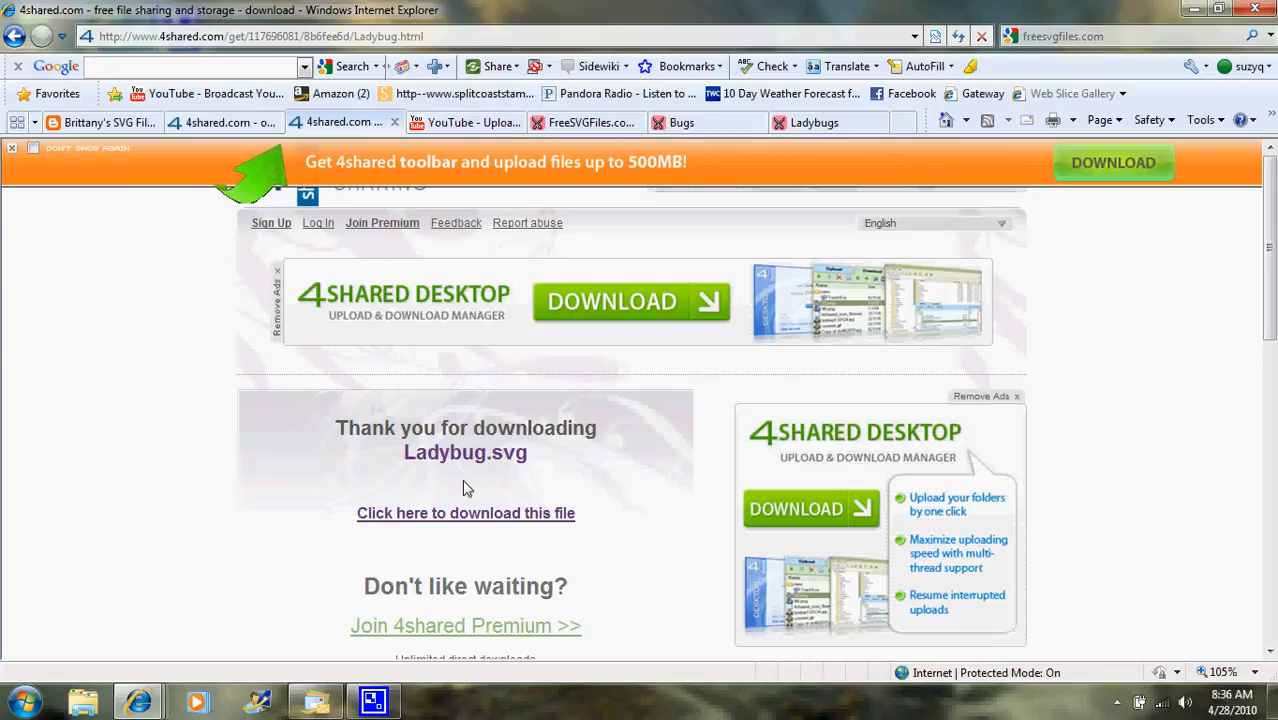
{"action": "mouse_move", "coordinate": [435, 497]}
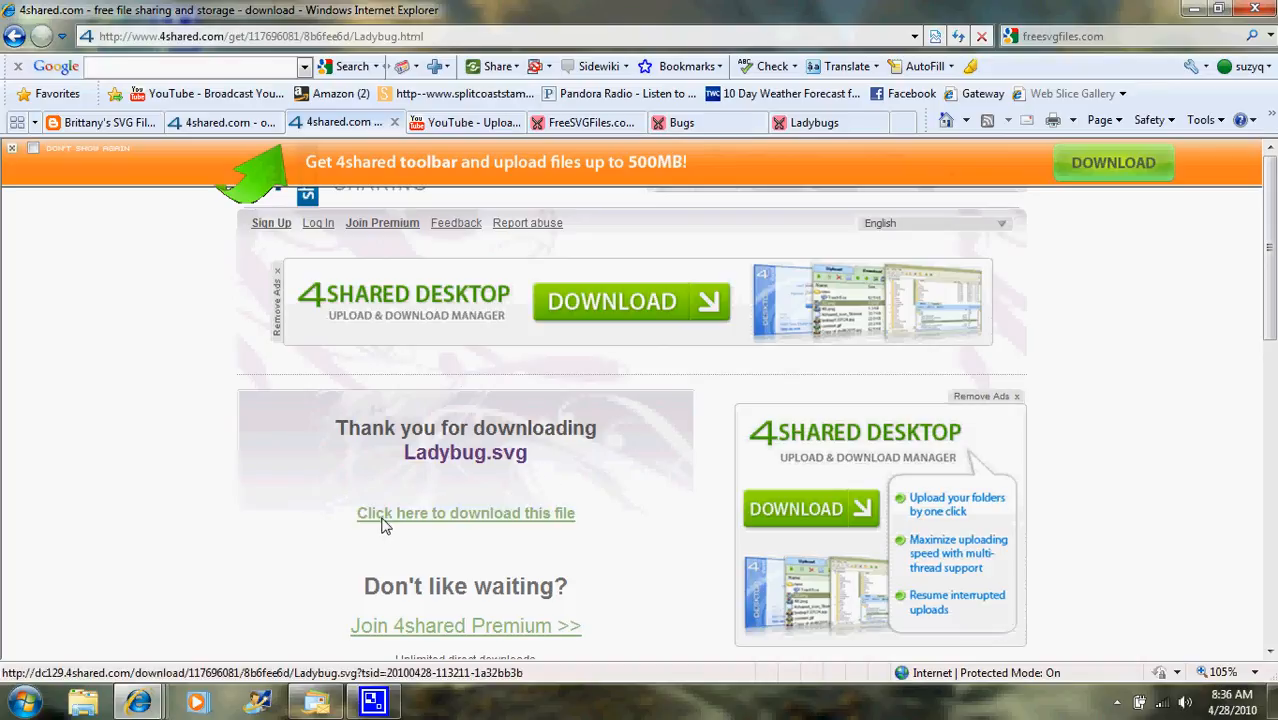
{"action": "mouse_move", "coordinate": [560, 525]}
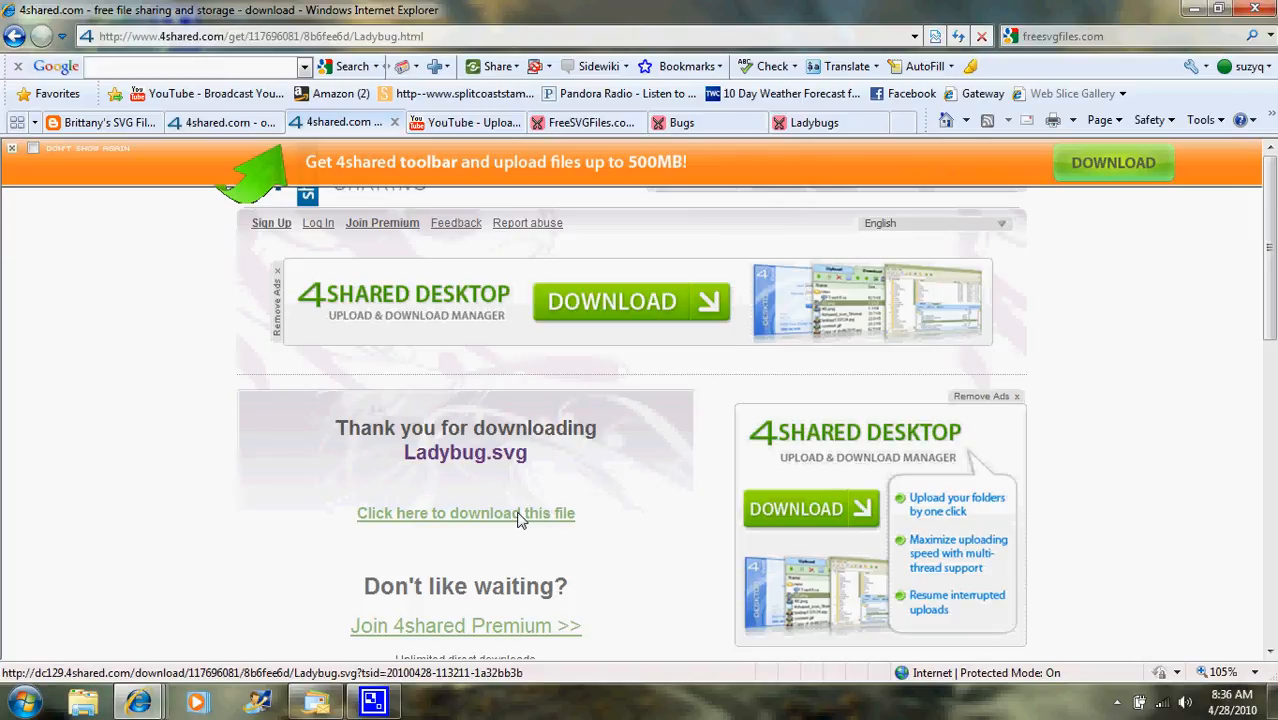
{"action": "mouse_move", "coordinate": [613, 390]}
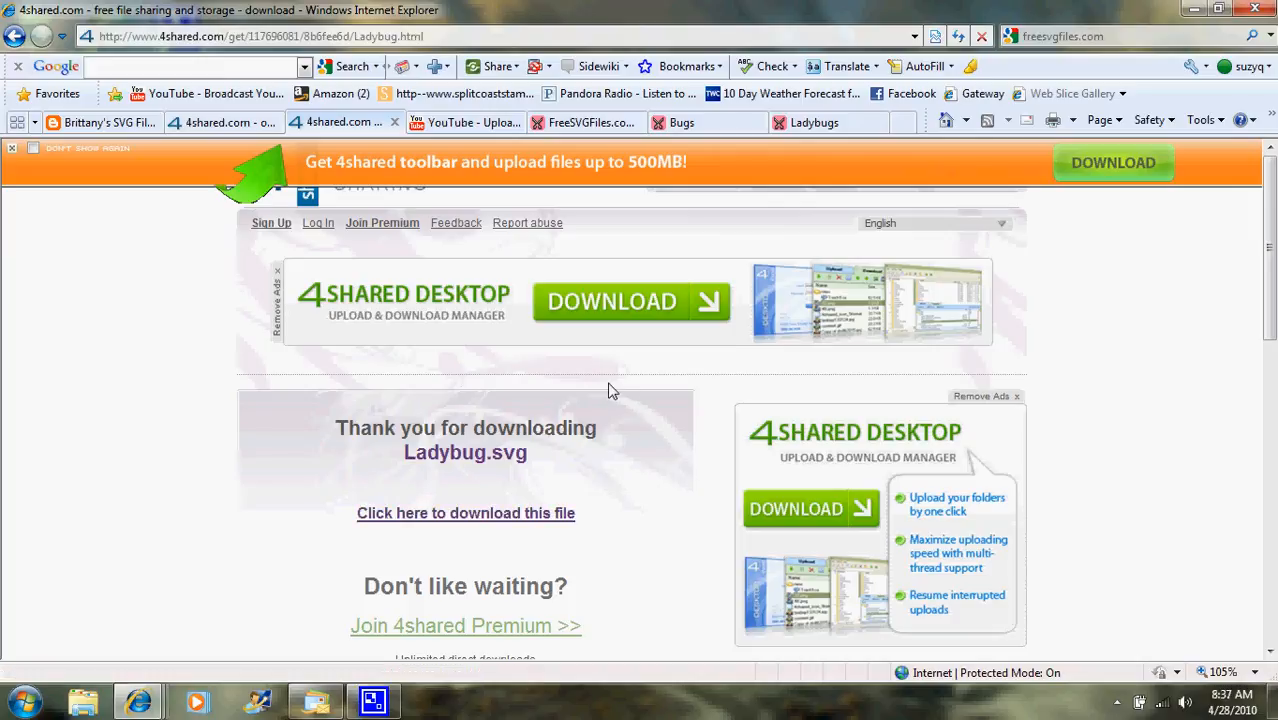
Step: Open the Documents library from the Start menu and restore its window
{"action": "left_click", "coordinate": [18, 700]}
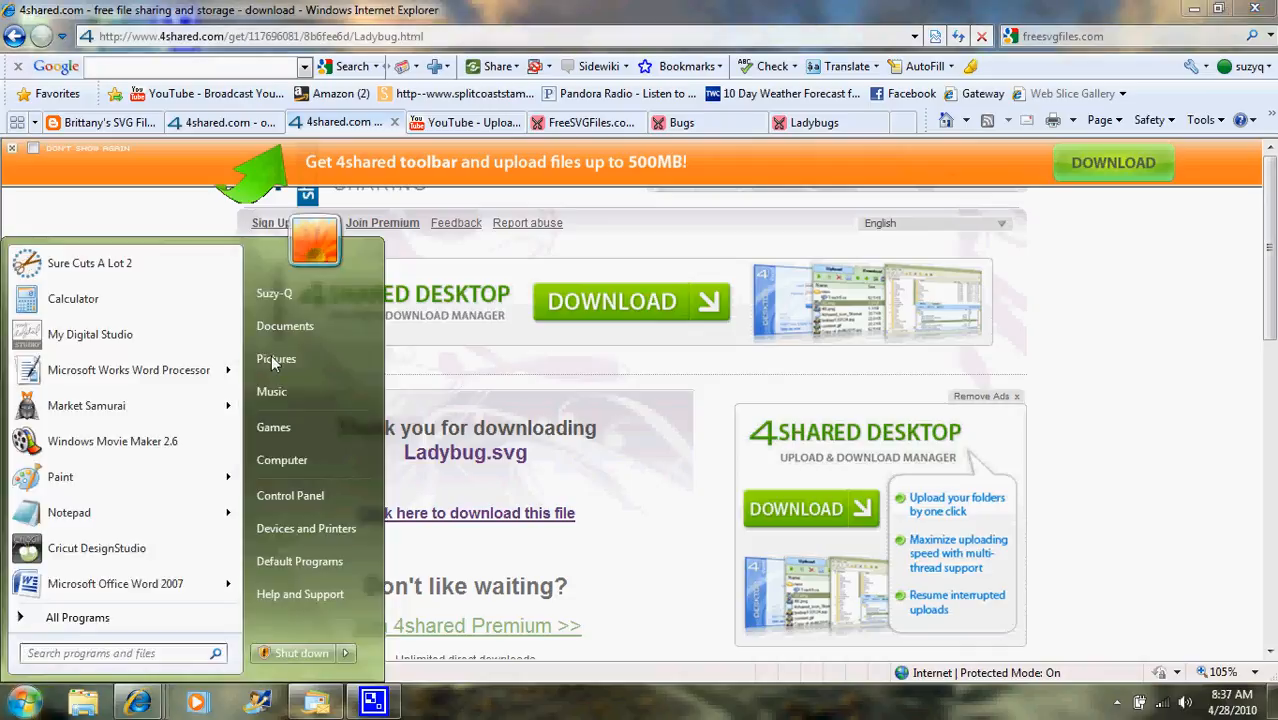
{"action": "left_click", "coordinate": [285, 325]}
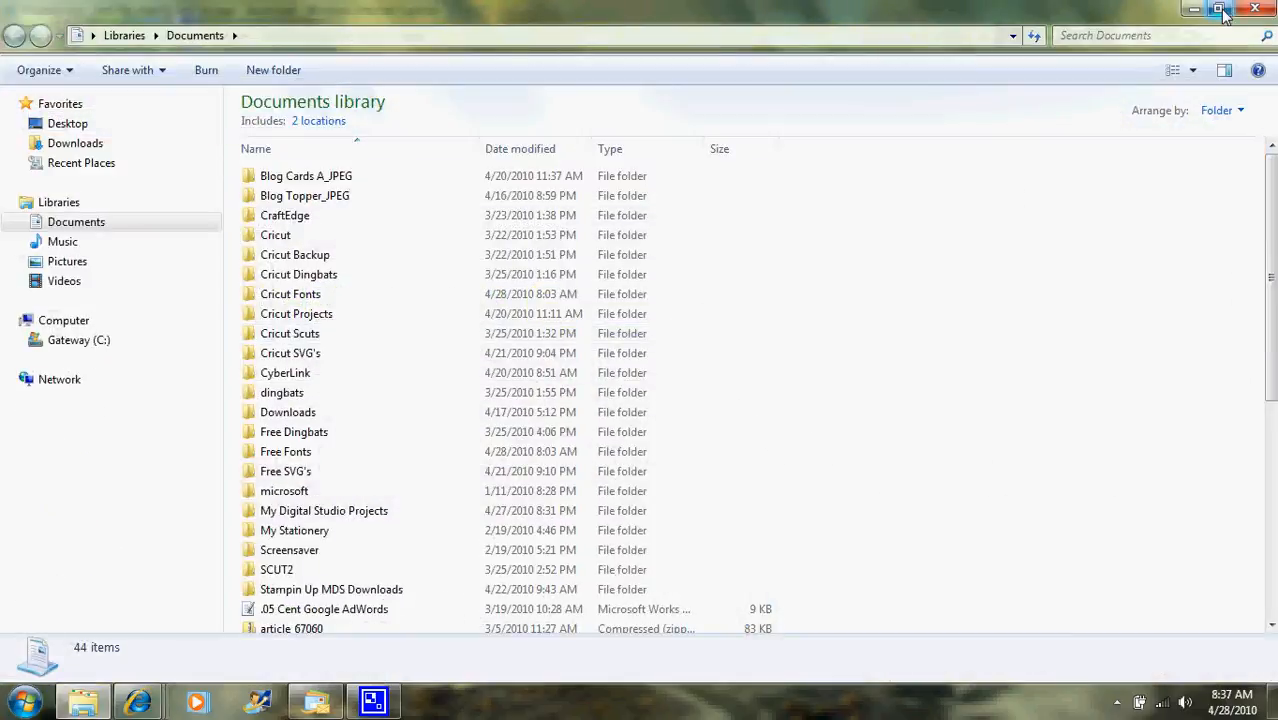
{"action": "left_click", "coordinate": [1218, 9]}
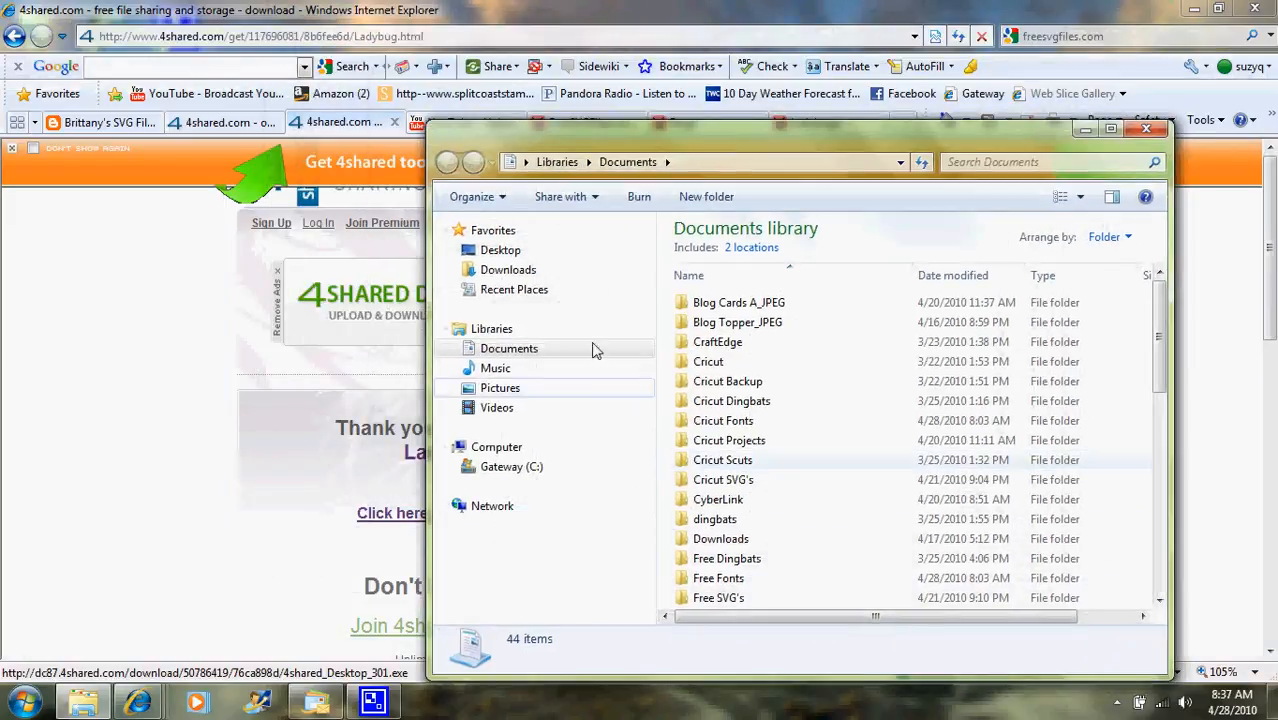
Step: Expand My Documents to Cricut SVG's > Animals and find Ladybug.svg among 12 files
{"action": "left_click", "coordinate": [455, 348]}
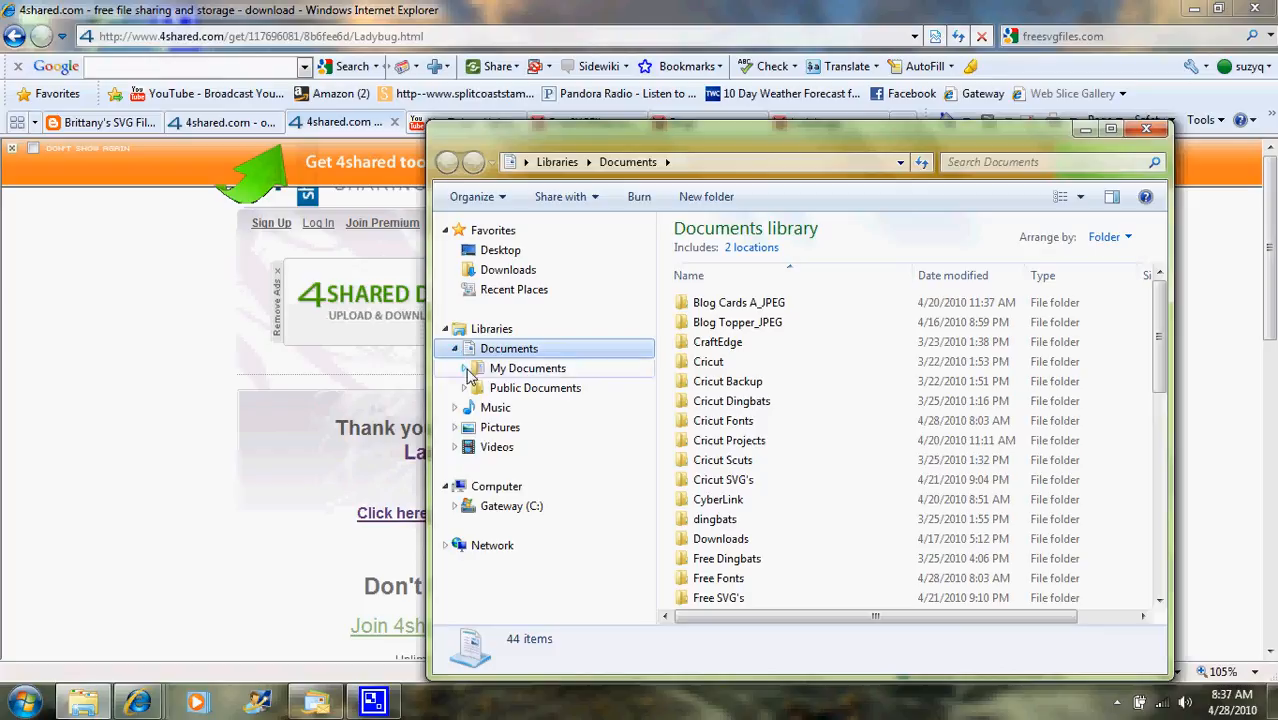
{"action": "left_click", "coordinate": [476, 368]}
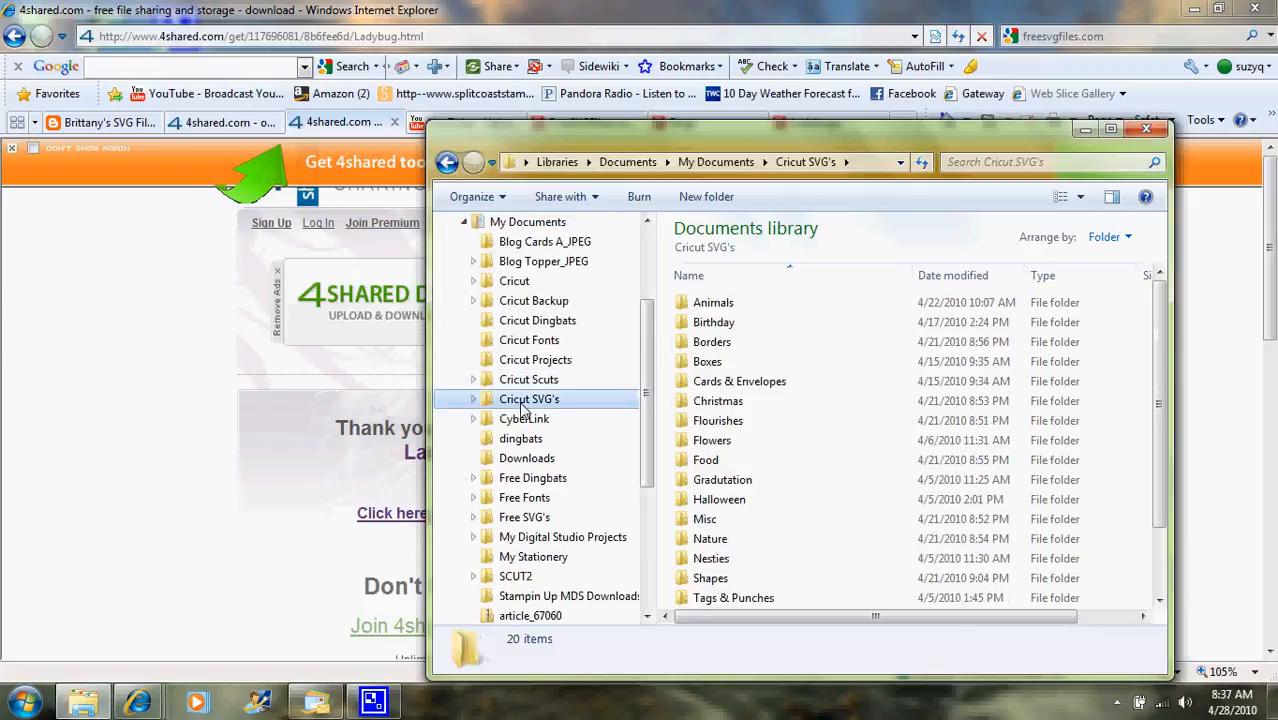
{"action": "mouse_move", "coordinate": [475, 405]}
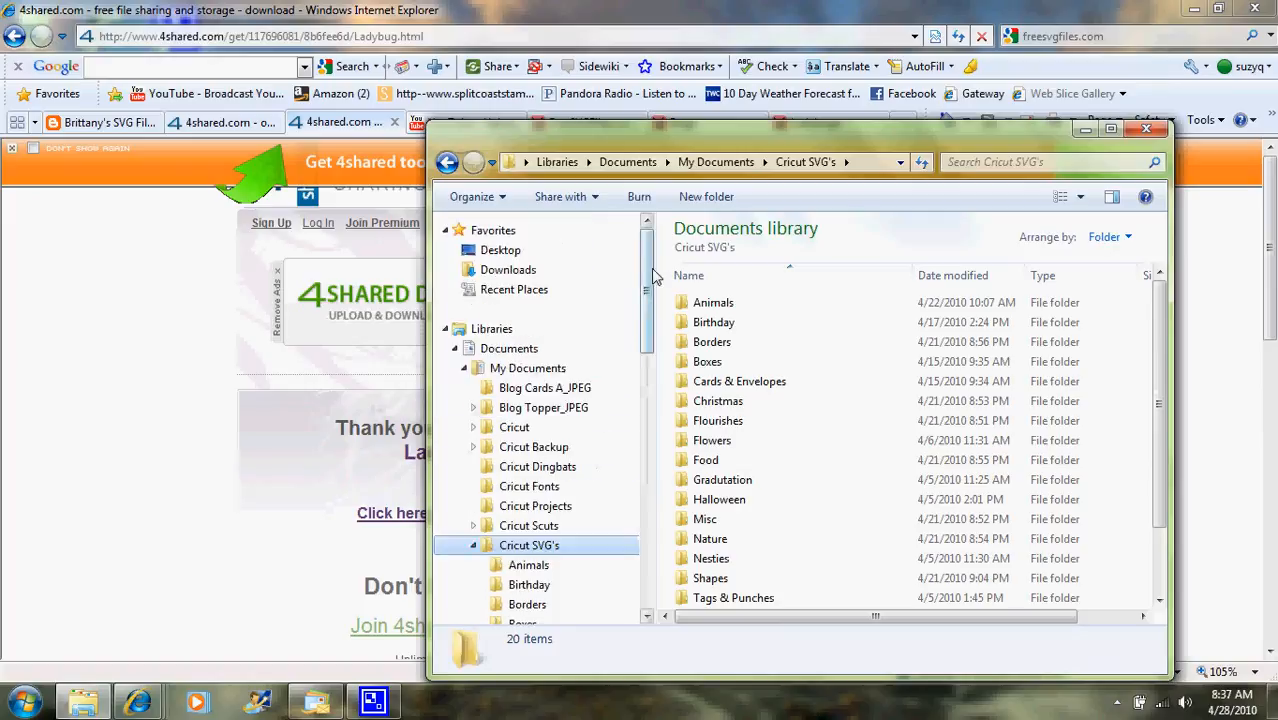
{"action": "scroll", "scroll_direction": "down", "scroll_amount": 3}
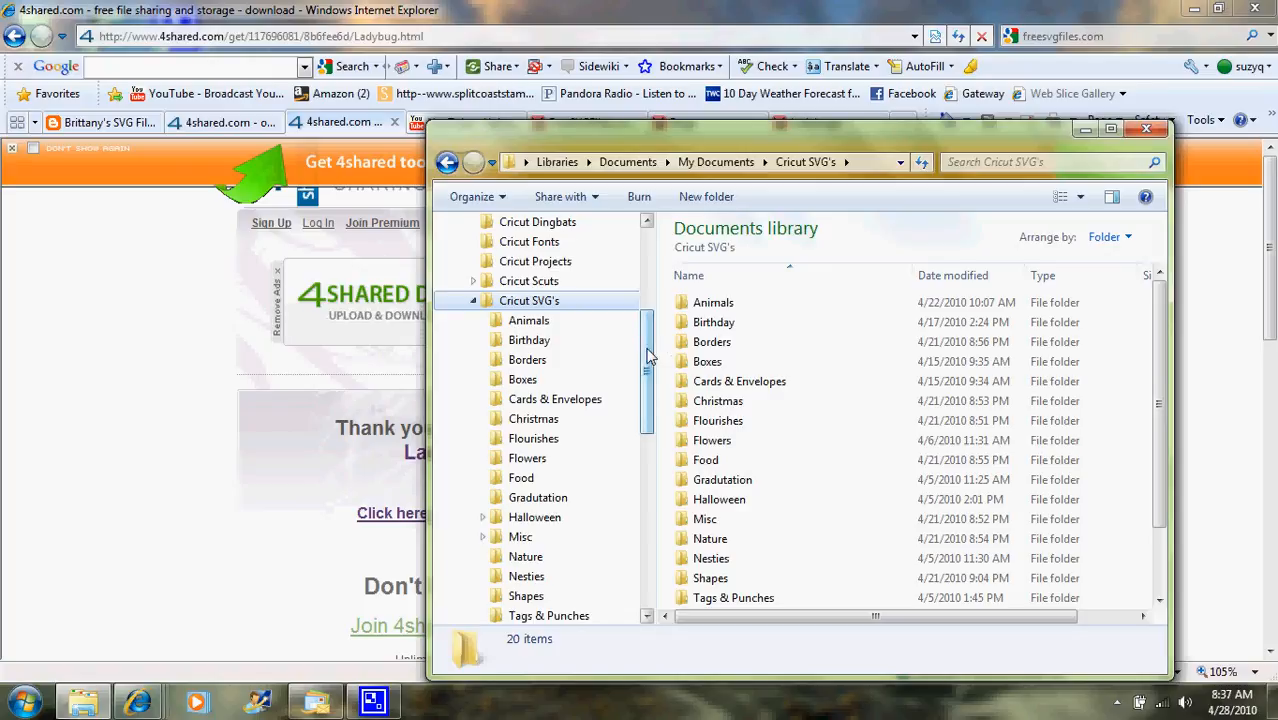
{"action": "scroll", "scroll_direction": "down", "scroll_amount": 3}
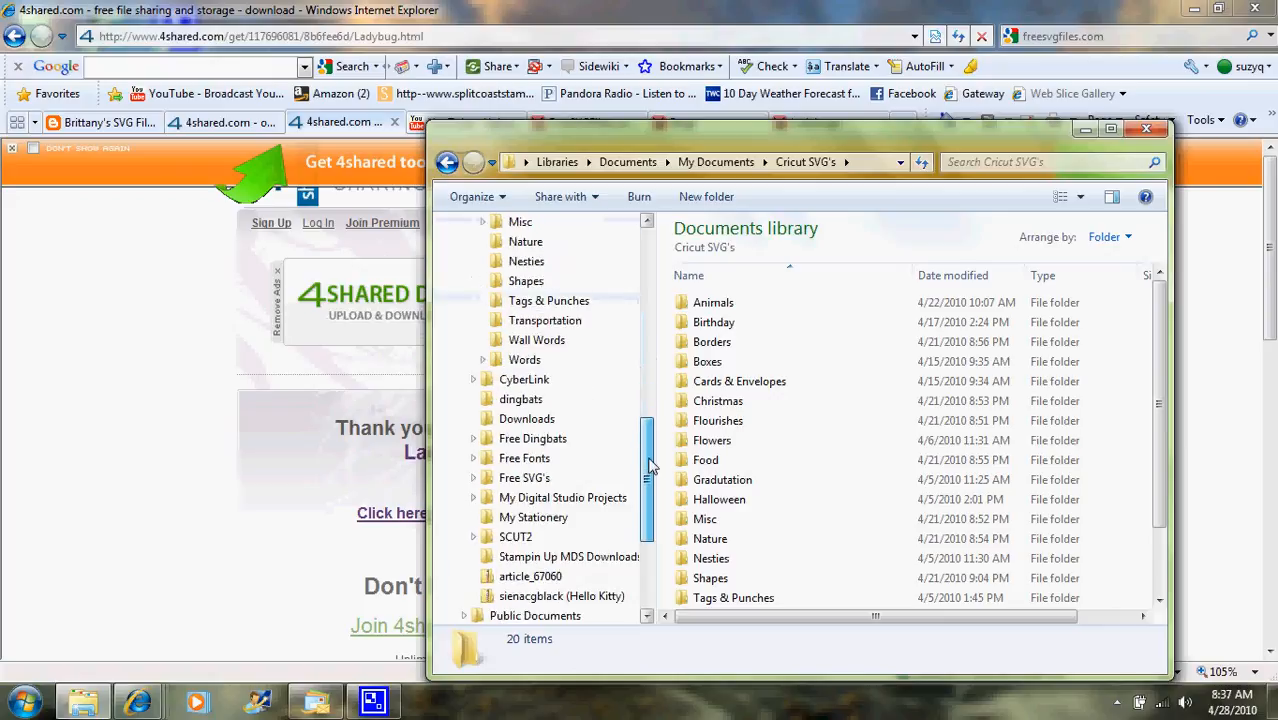
{"action": "scroll", "scroll_direction": "down", "scroll_amount": 3}
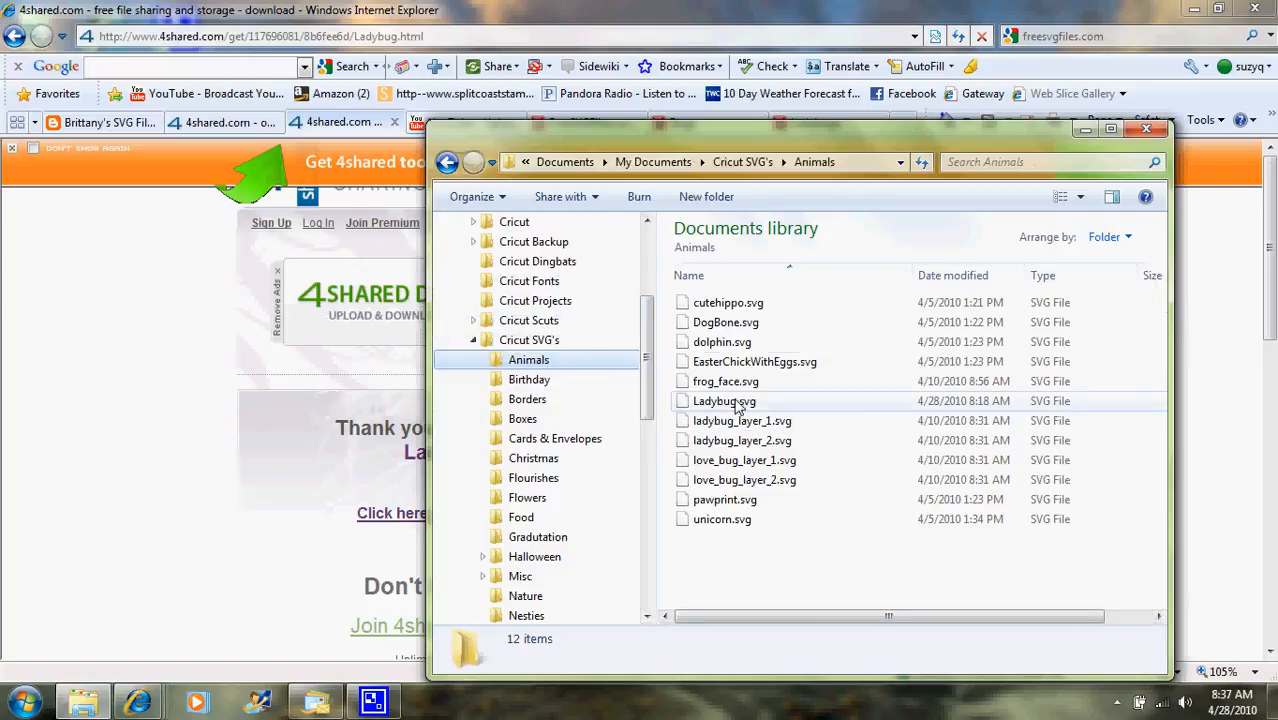
{"action": "mouse_move", "coordinate": [724, 401]}
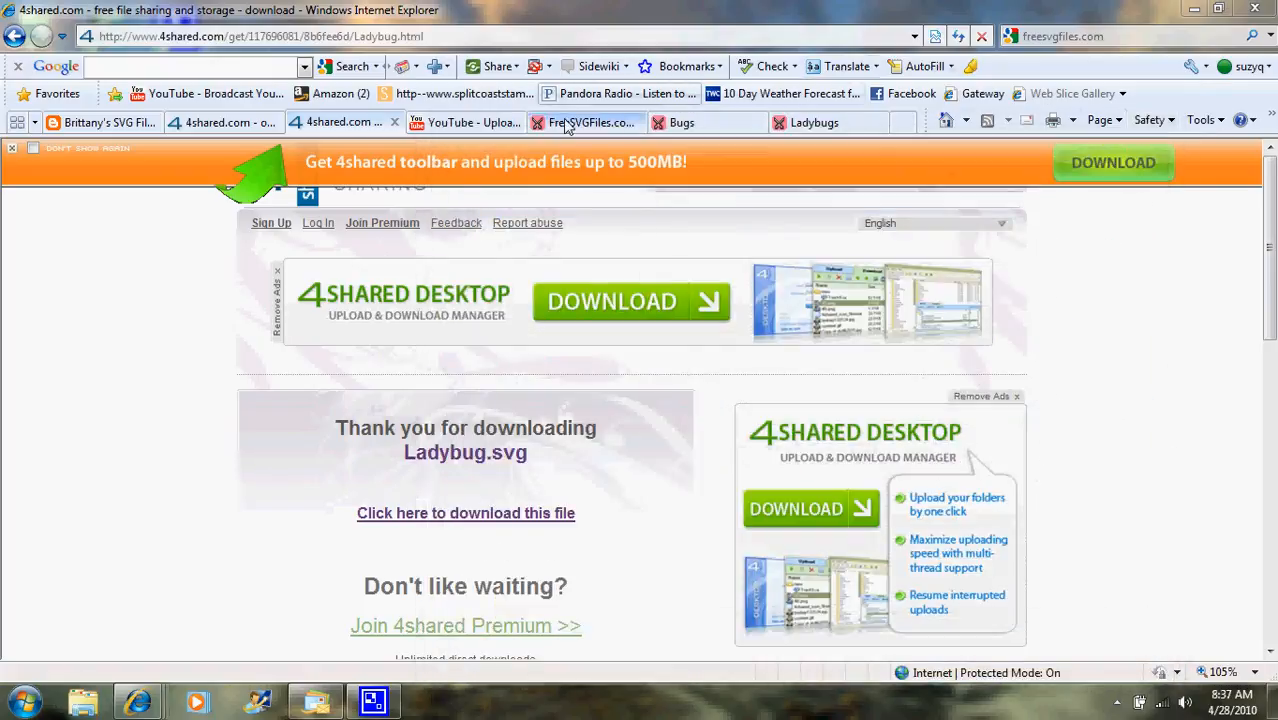
Step: Return to the FreeSVGFiles.com home page and bring up CamStudio to end recording
{"action": "left_click", "coordinate": [585, 122]}
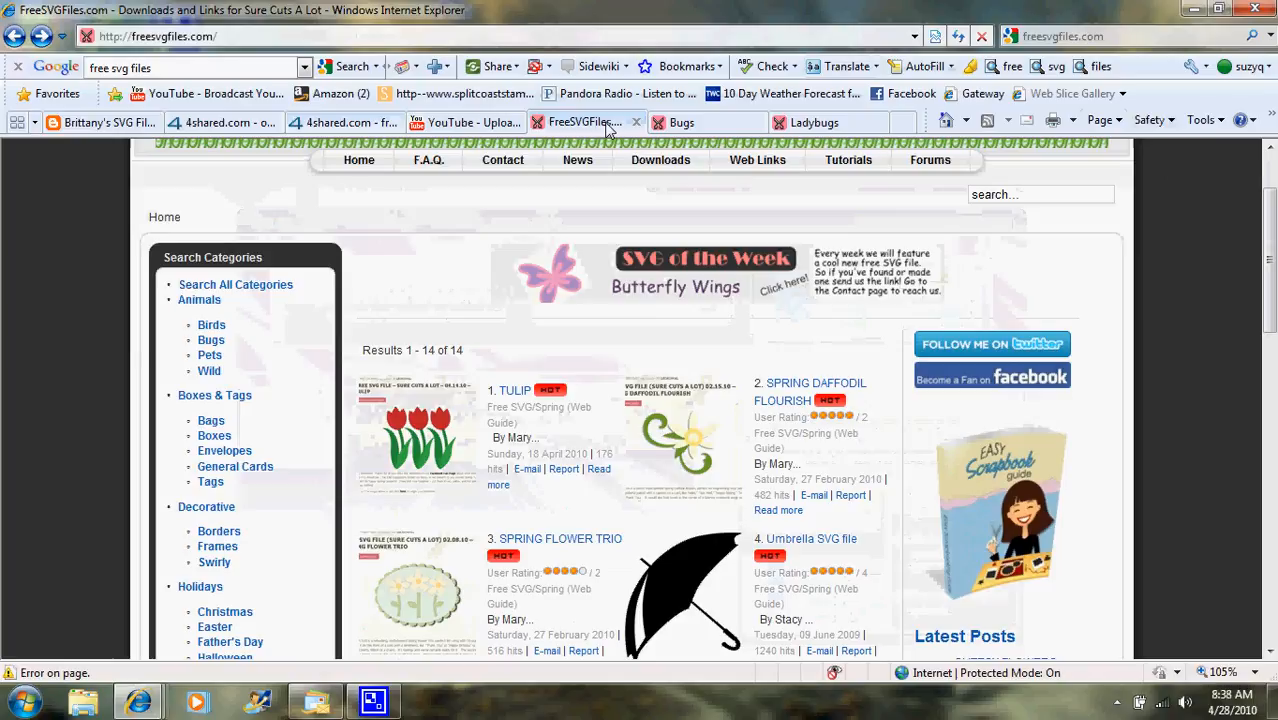
{"action": "left_click", "coordinate": [373, 700]}
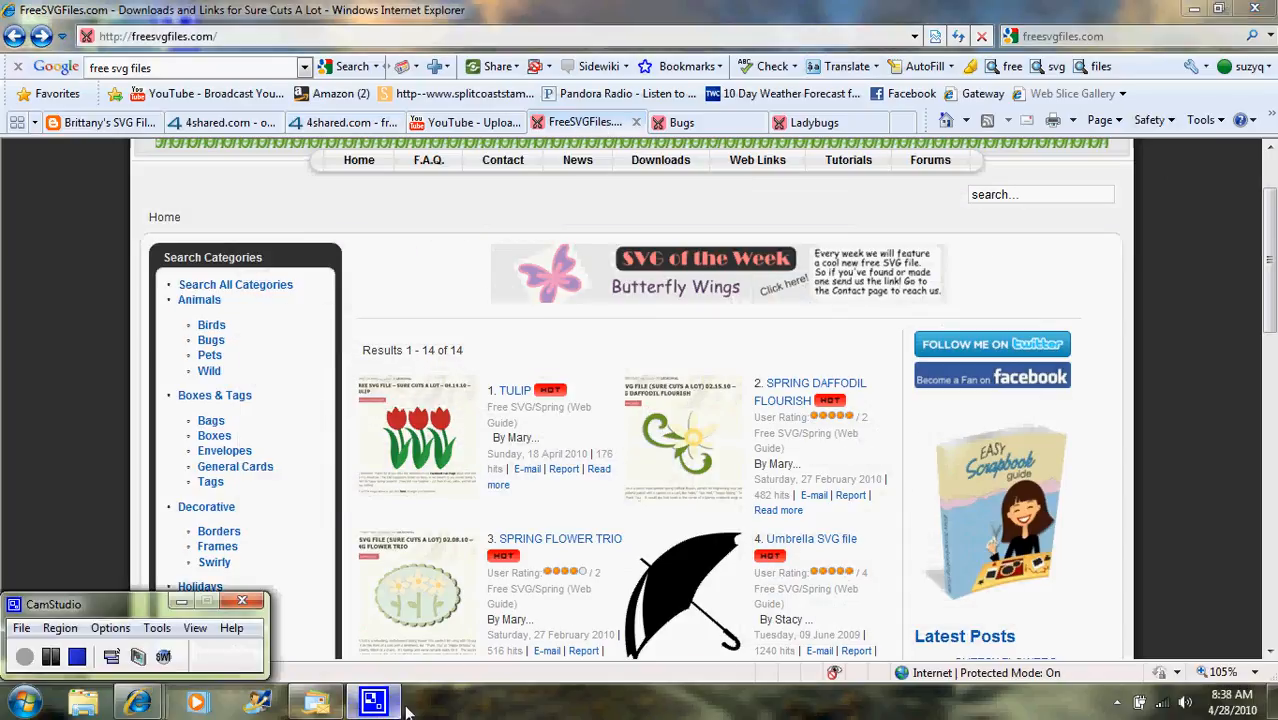
{"action": "mouse_move", "coordinate": [194, 666]}
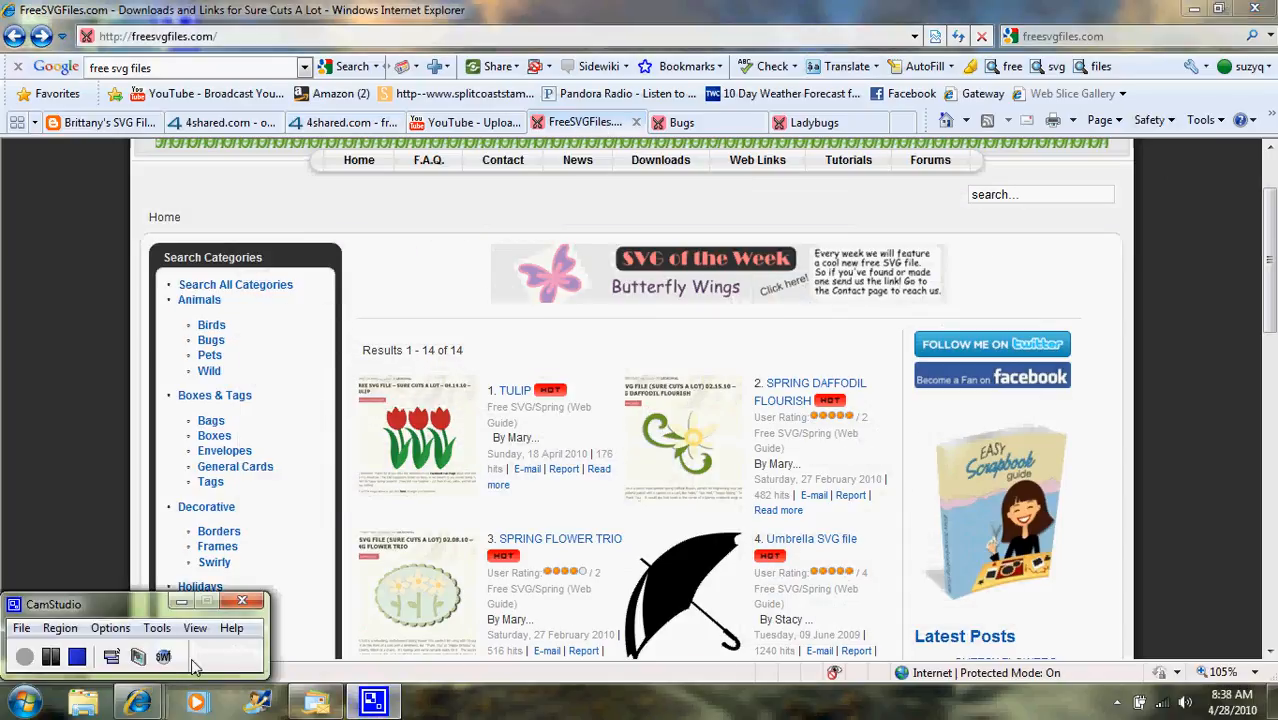